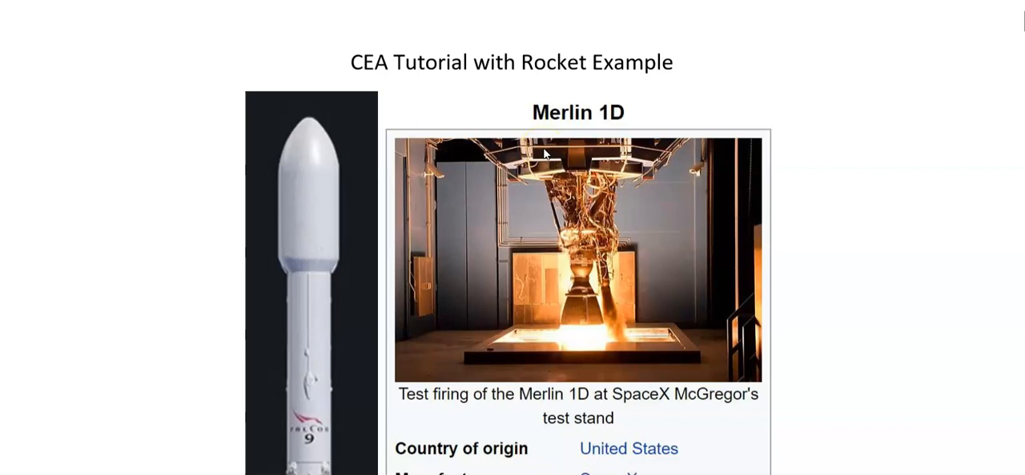
Scroll to the expansion-ratio-16 note and follow its cearun.grc.nasa.gov link.
scroll("down", 3)
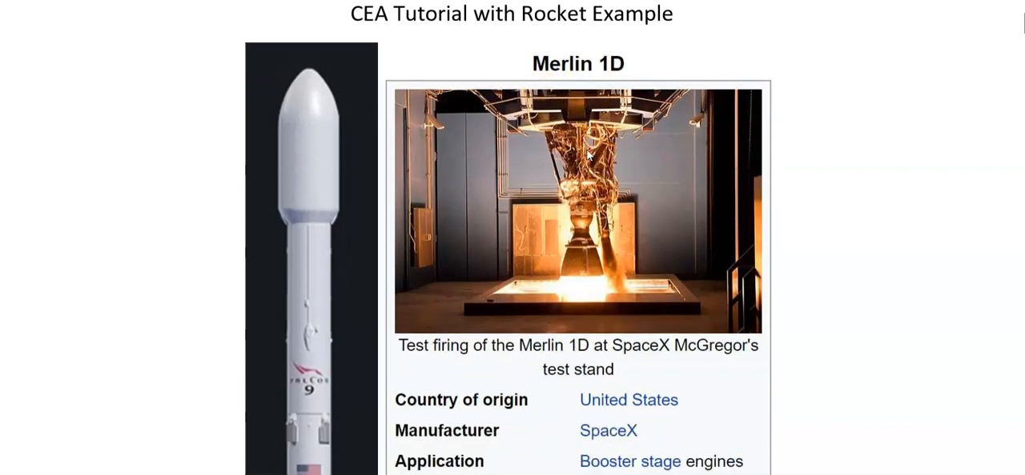
scroll("down", 3)
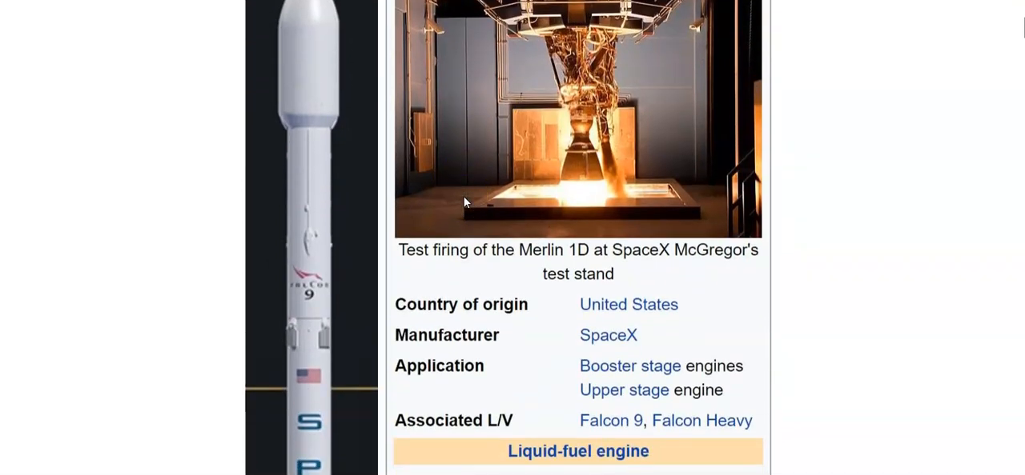
scroll("down", 3)
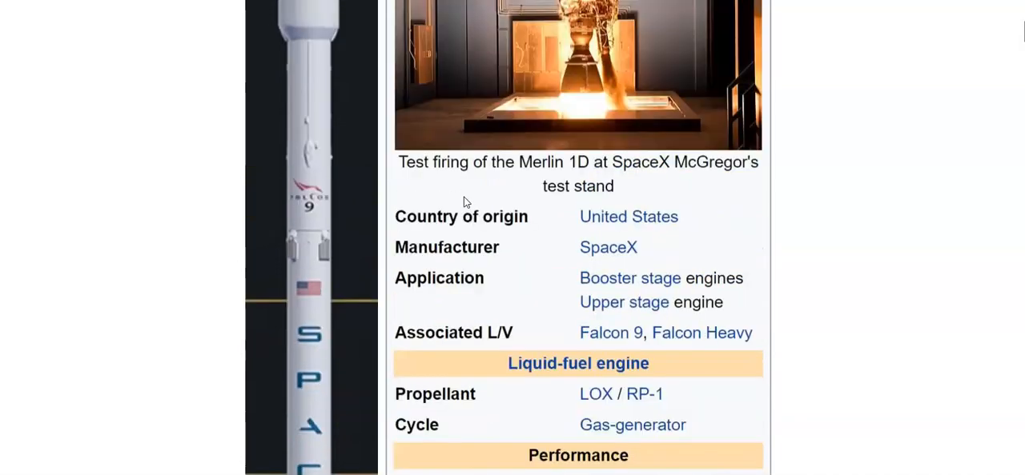
scroll("down", 3)
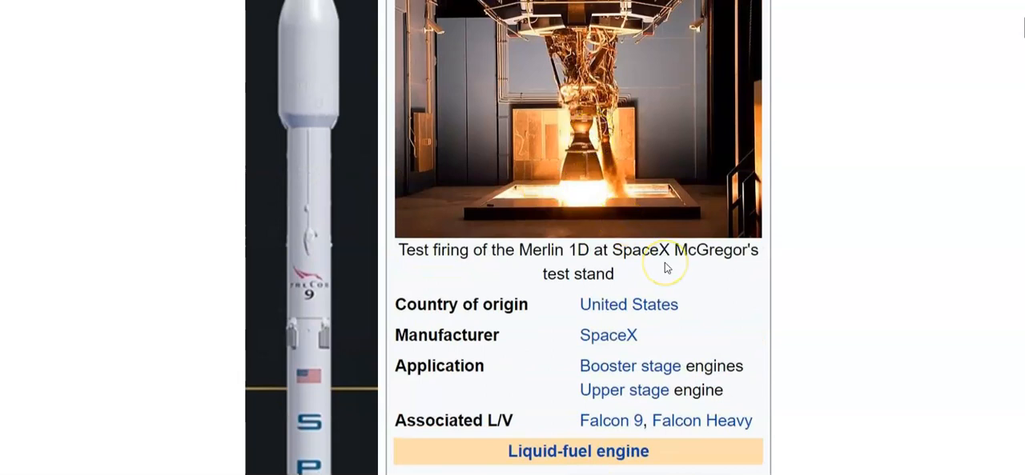
scroll("down", 3)
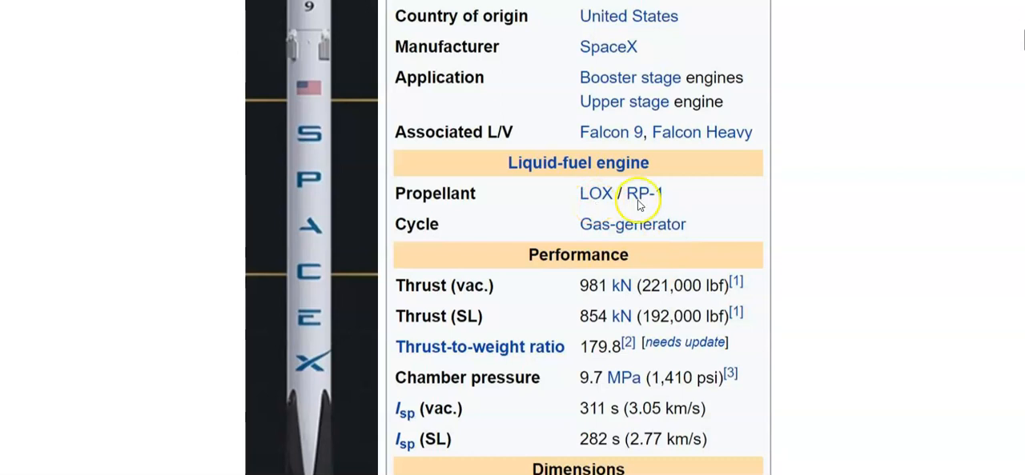
mouse_move(654, 206)
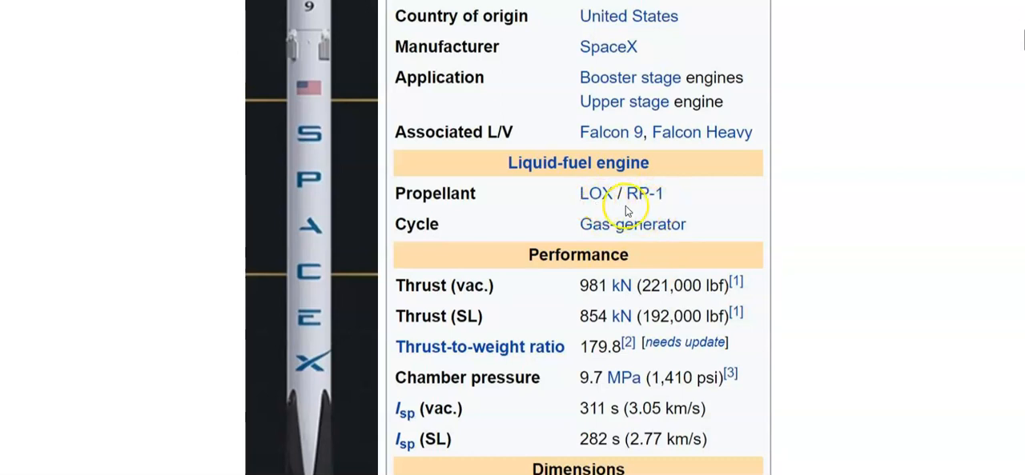
scroll("down", 3)
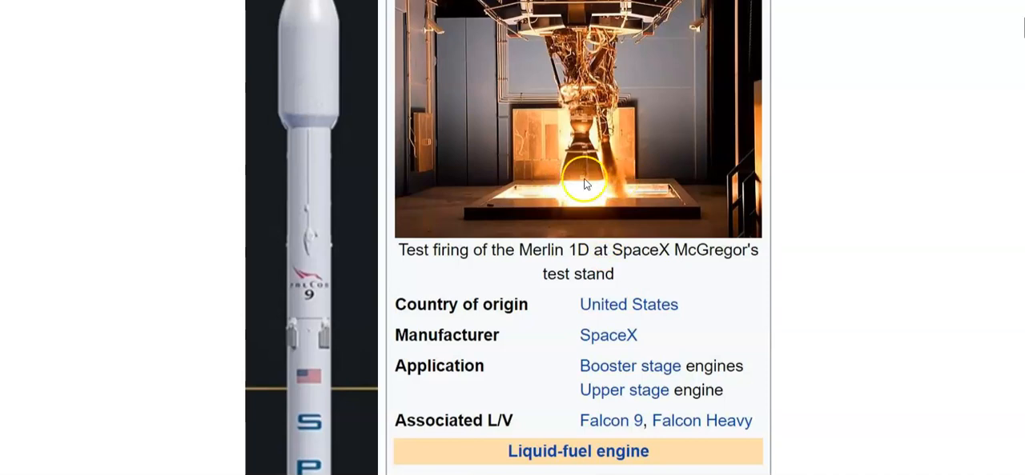
scroll("down", 3)
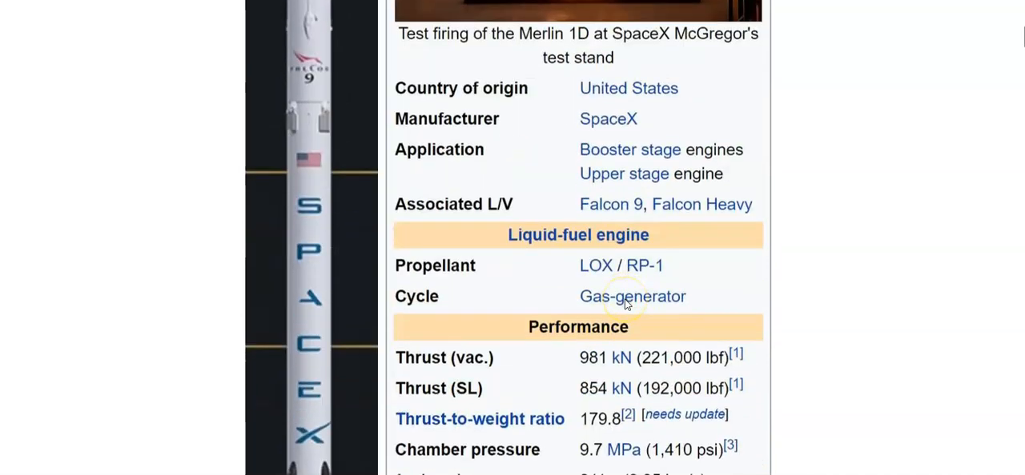
scroll("down", 3)
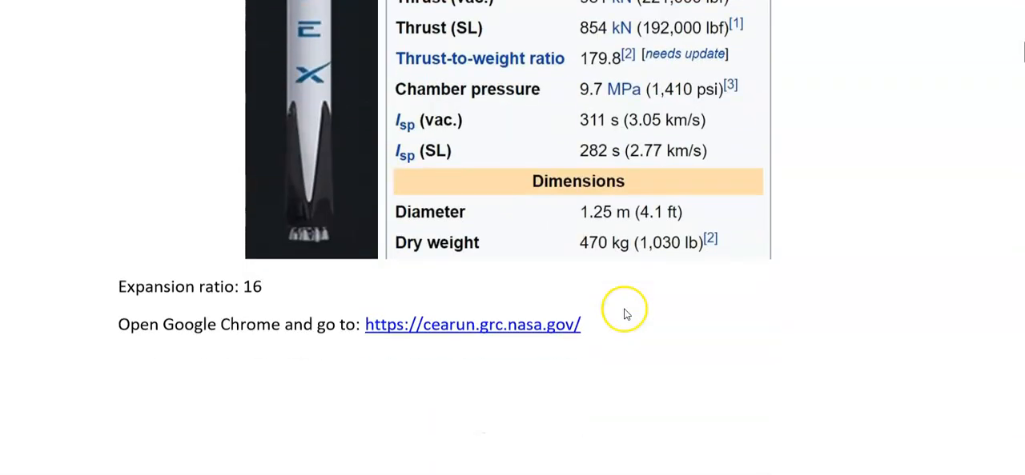
mouse_move(648, 254)
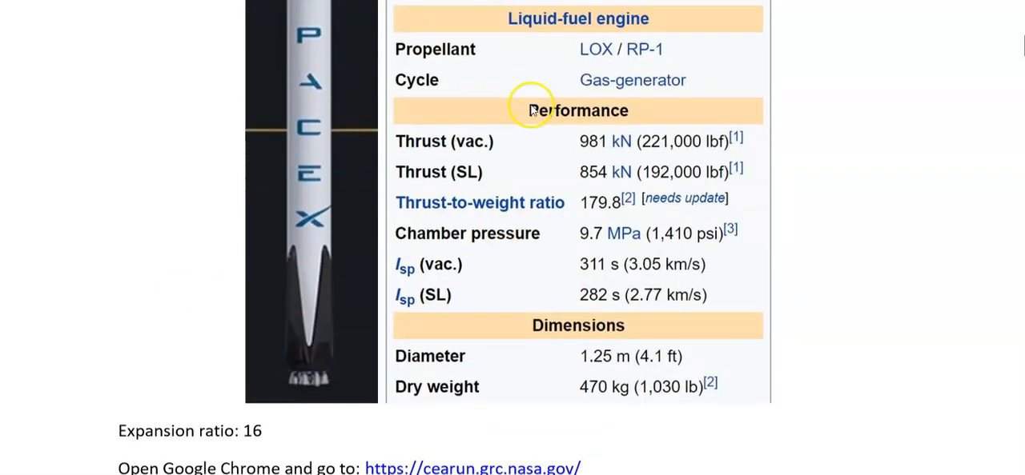
scroll("down", 3)
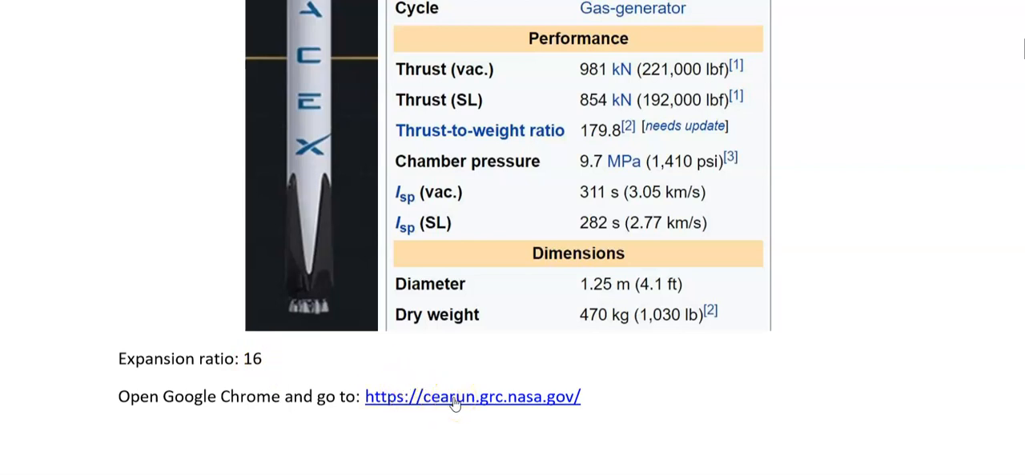
mouse_move(472, 397)
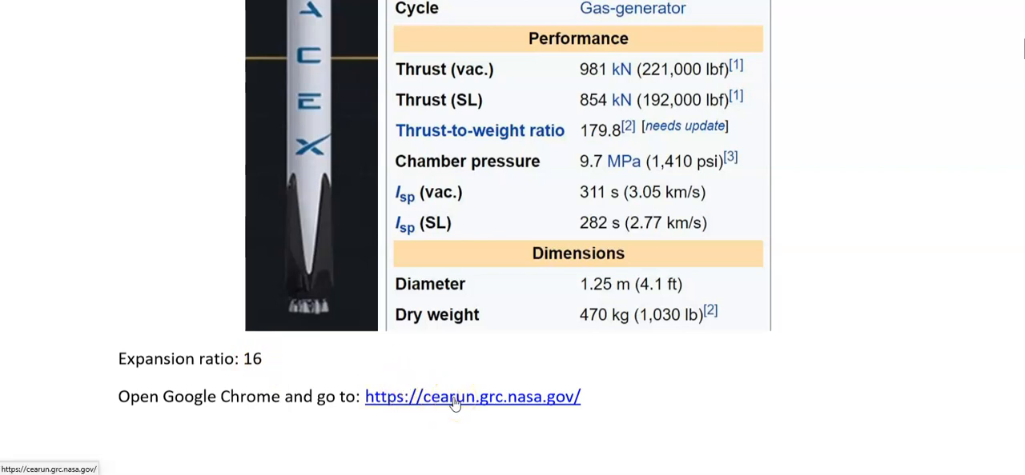
left_click(472, 397)
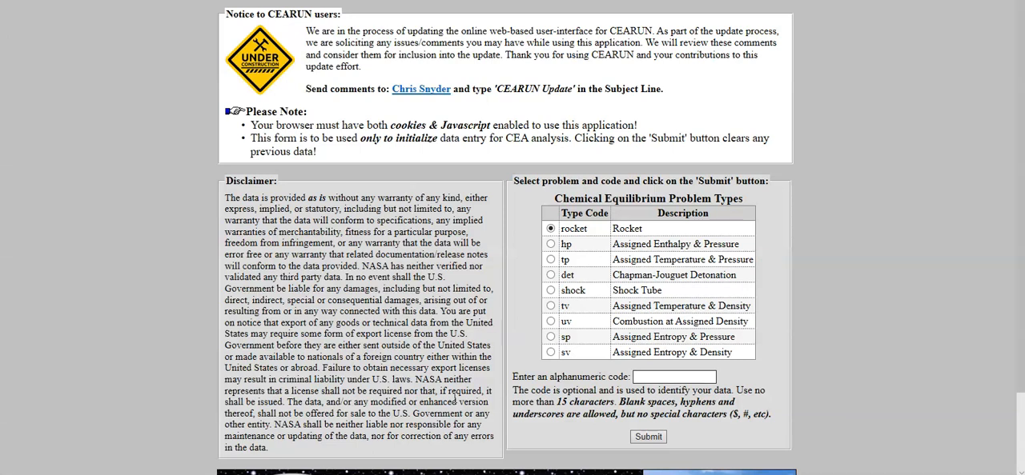
mouse_move(573, 368)
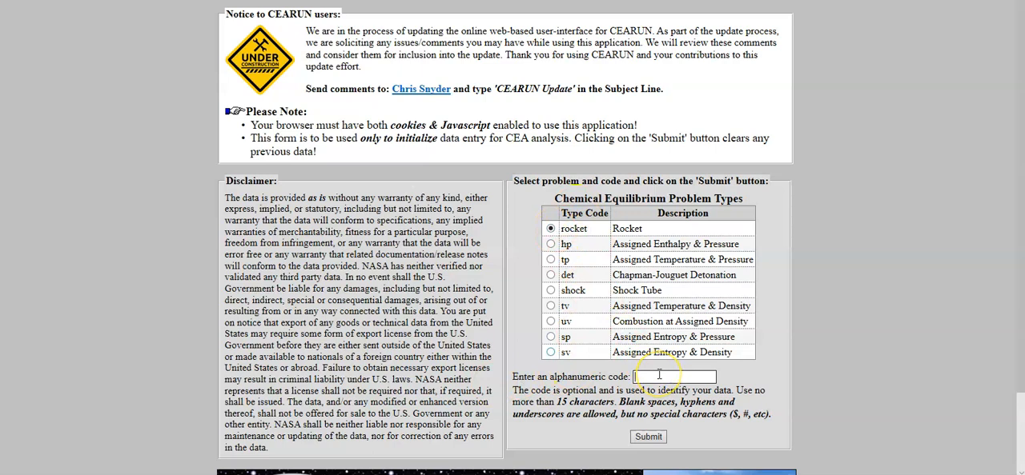
Submit a rocket problem coded 'merlin' and enter 1 atm as pressure value 1.
type("merlin")
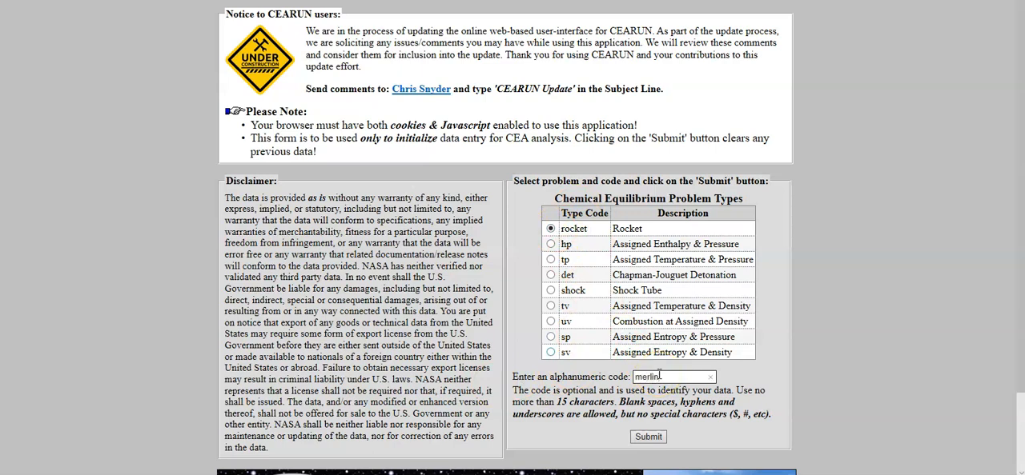
left_click(649, 437)
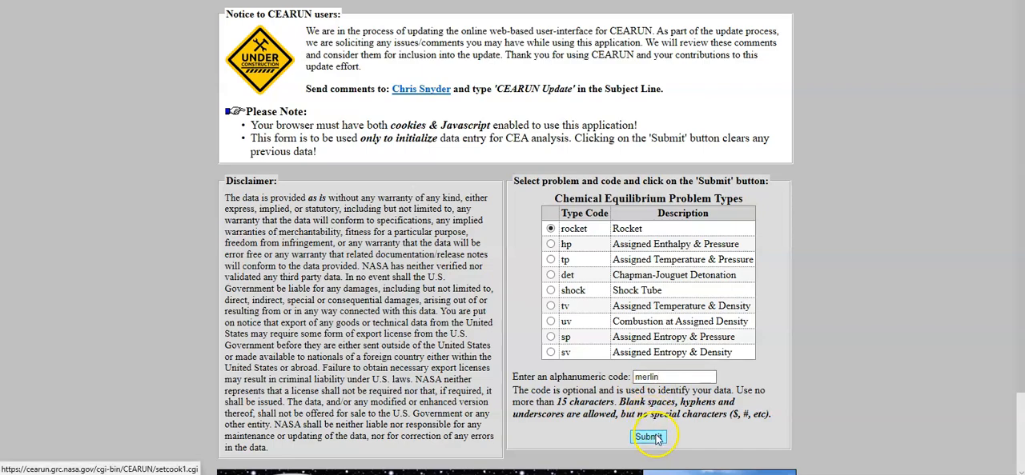
left_click(648, 437)
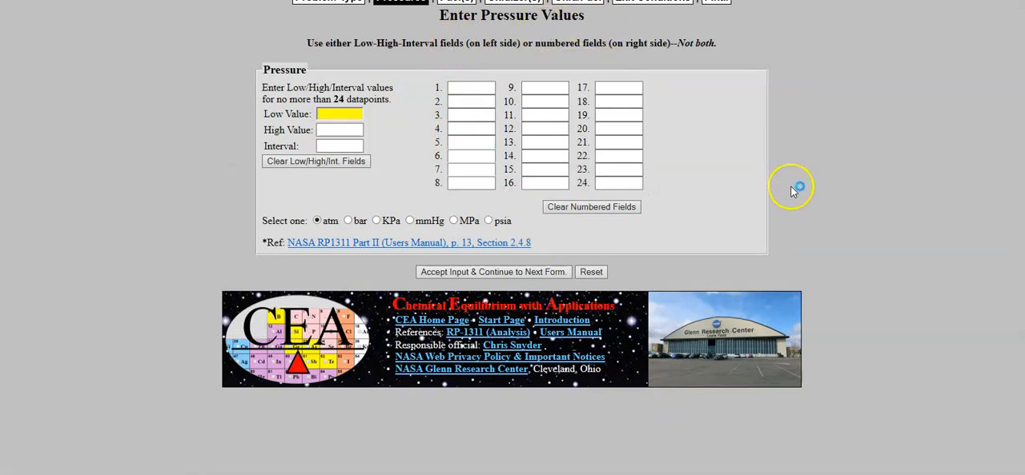
mouse_move(418, 130)
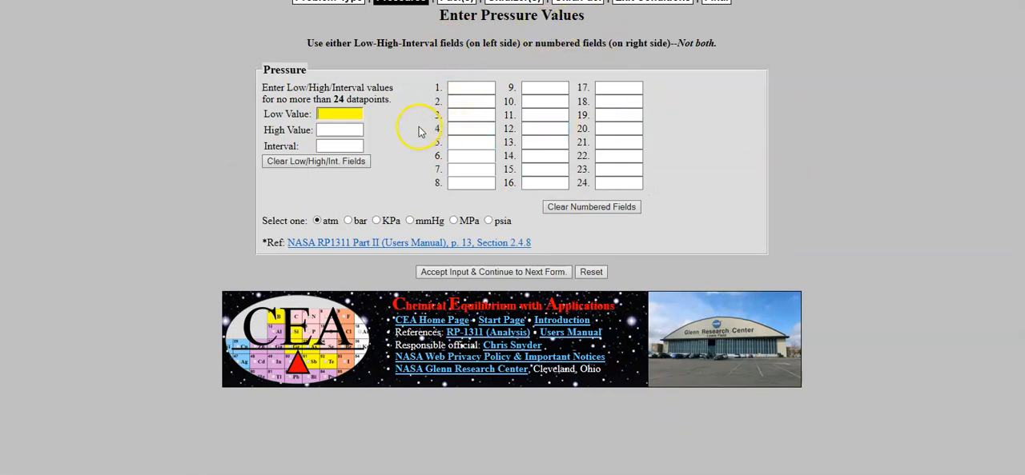
left_click(470, 86)
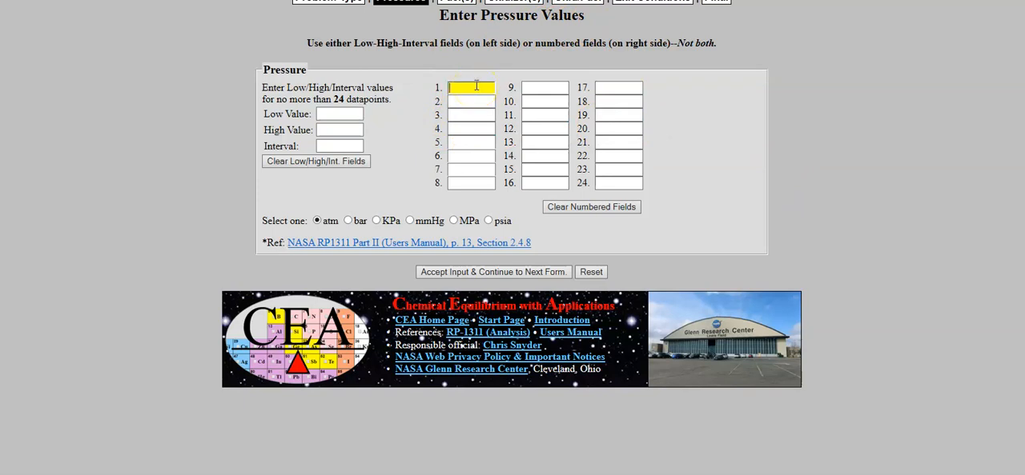
type("1")
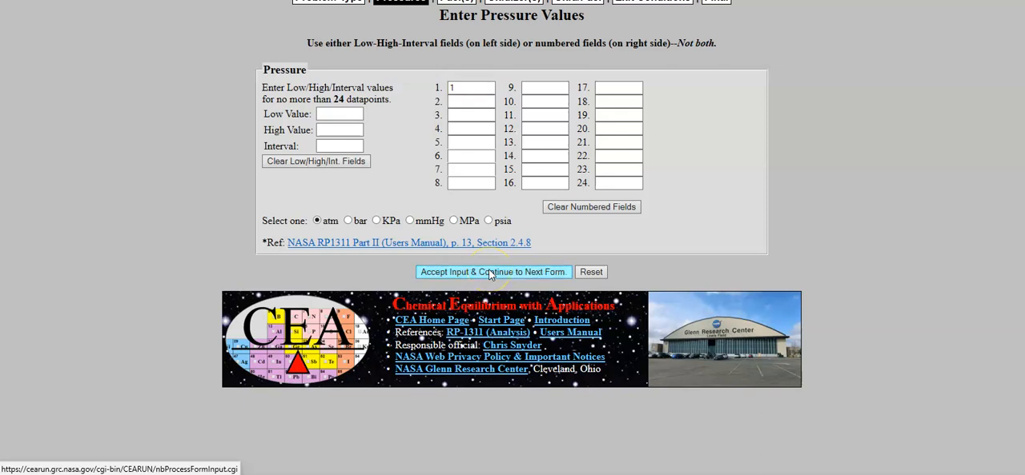
Accept the pressure and select RP-1 as the fuel.
left_click(494, 272)
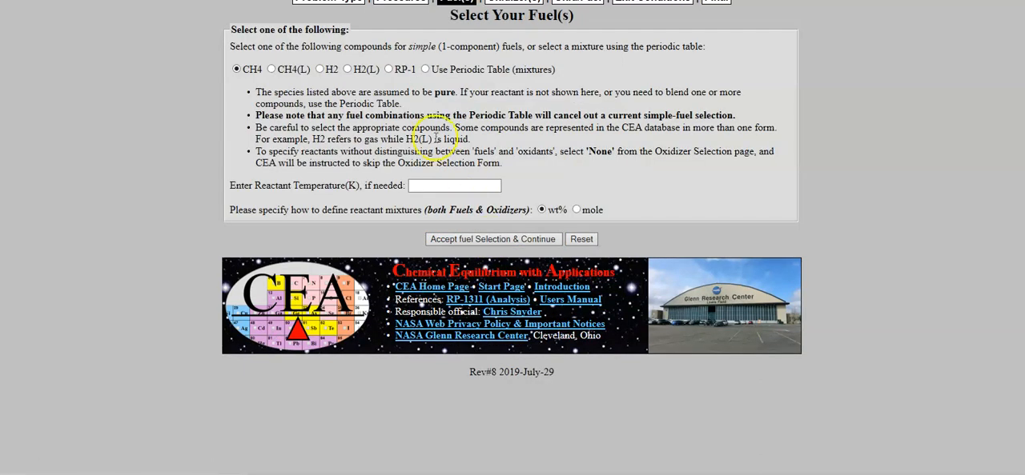
mouse_move(419, 111)
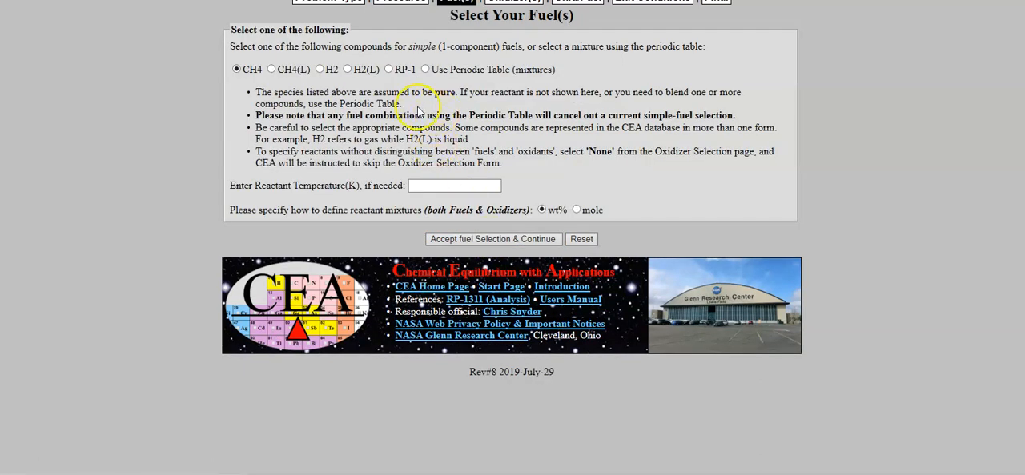
left_click(388, 69)
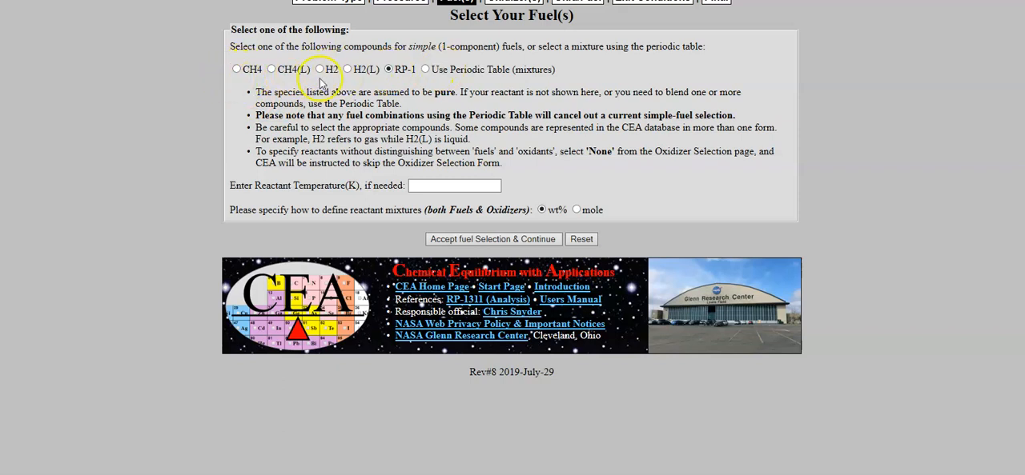
mouse_move(438, 87)
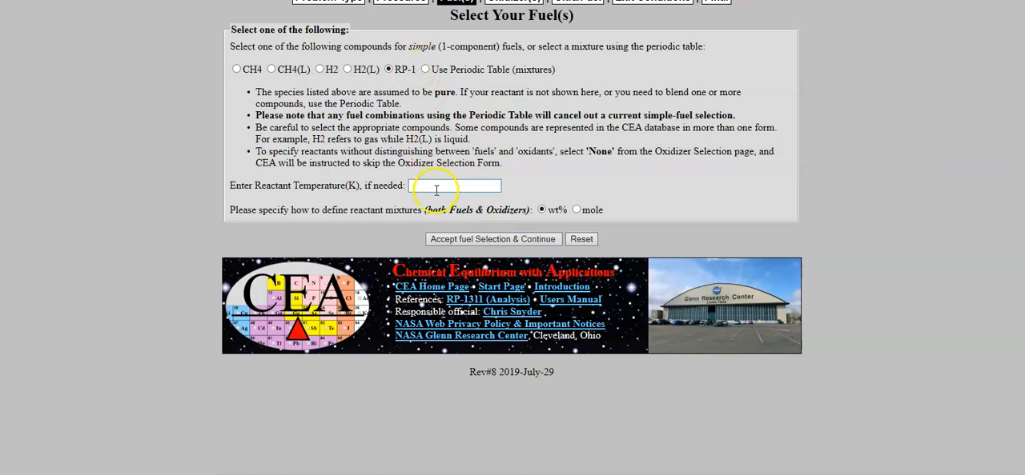
left_click(493, 238)
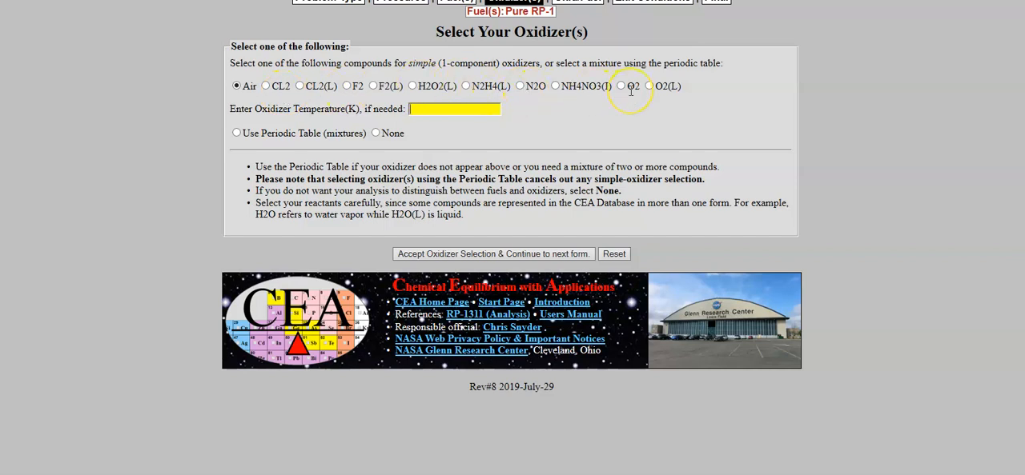
Select O2(L) liquid oxygen as the oxidizer and accept the selection.
left_click(648, 86)
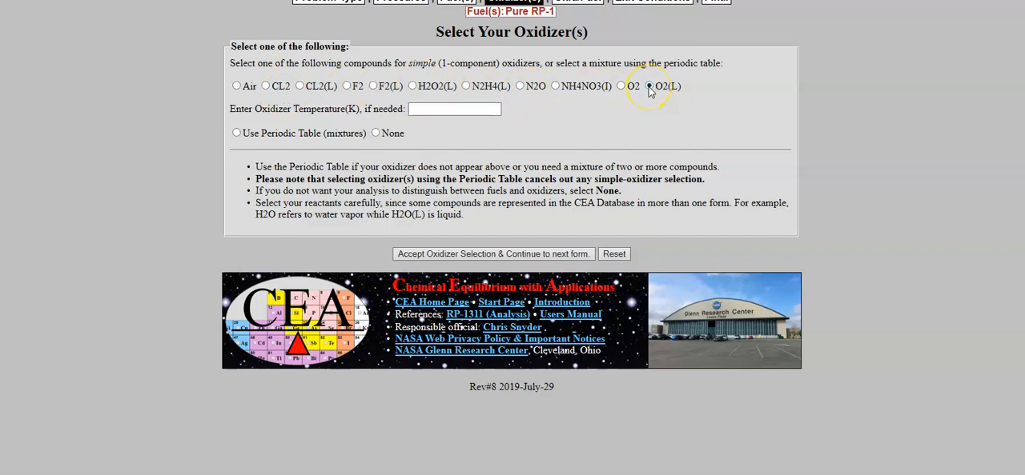
left_click(649, 86)
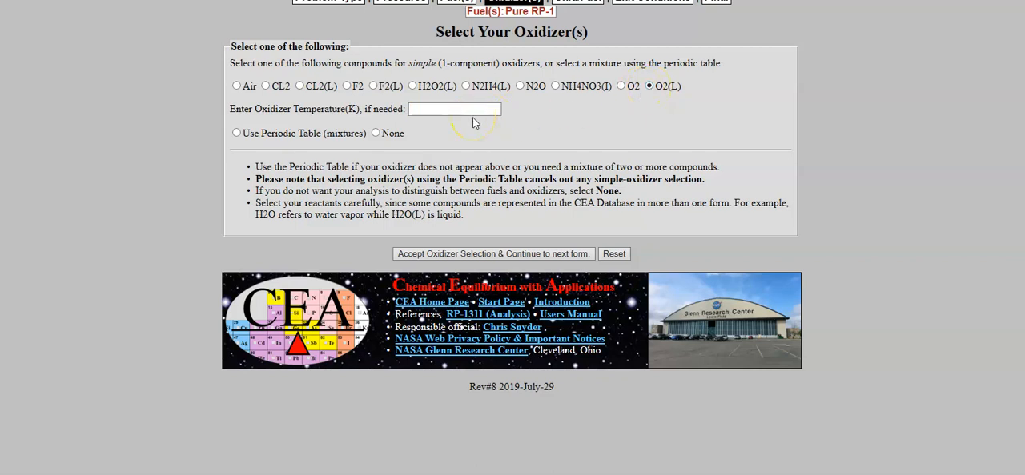
mouse_move(484, 141)
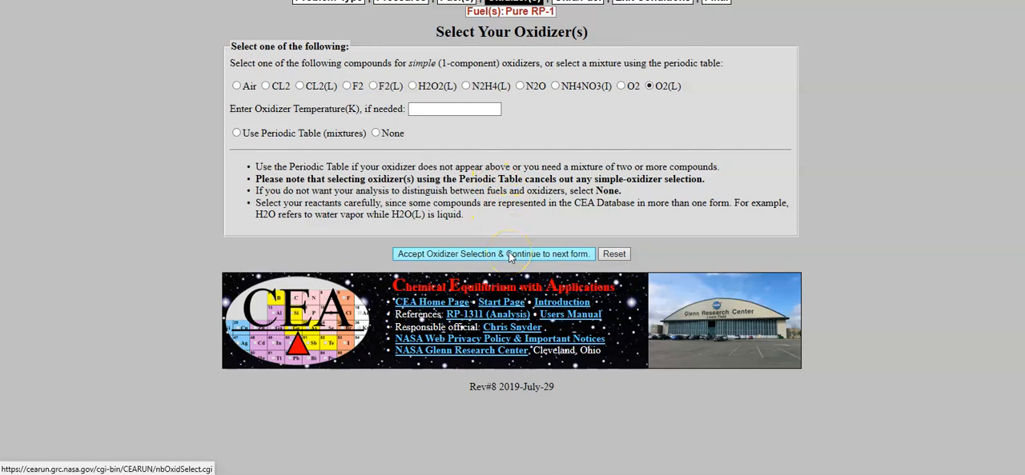
left_click(494, 253)
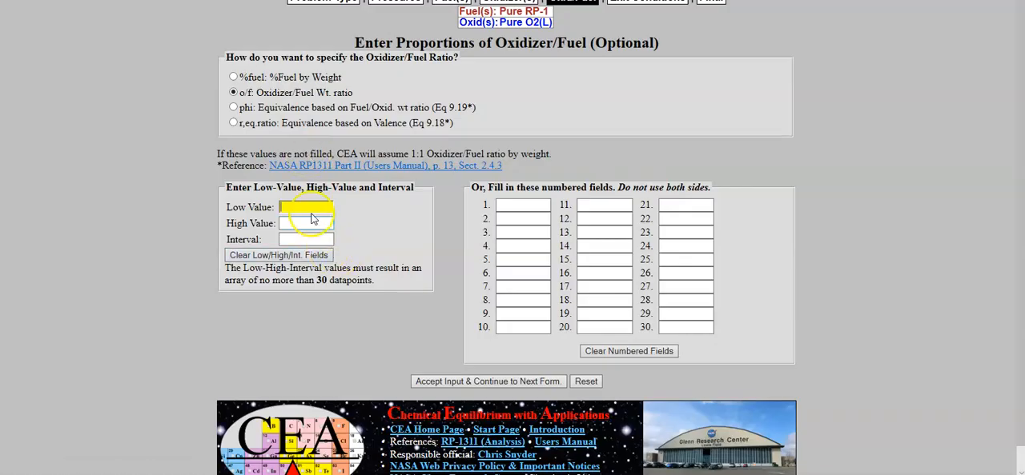
Set the o/f weight-ratio range to low 1, high 10, interval 5.
left_click(306, 206)
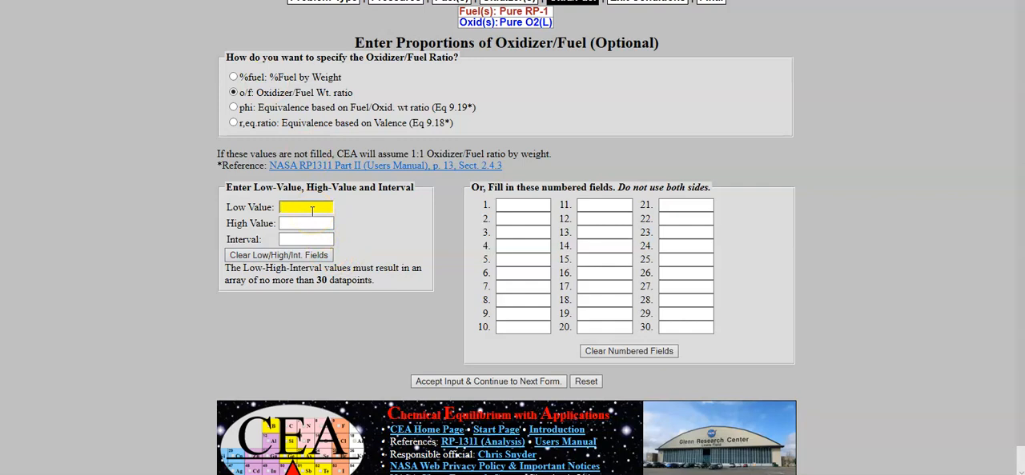
type("1")
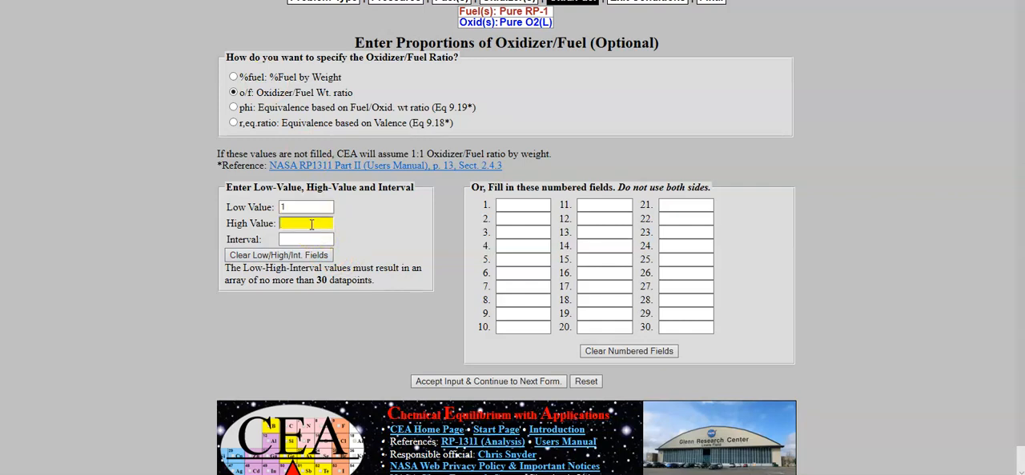
type("10")
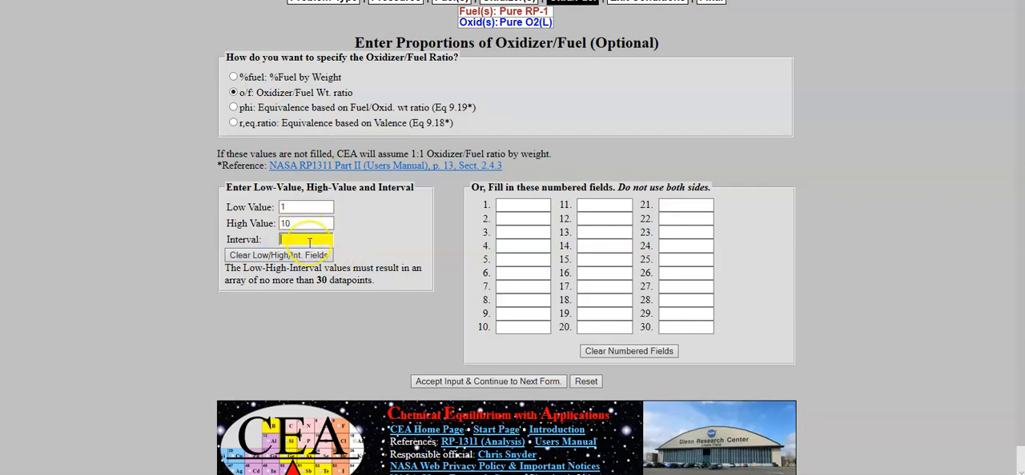
left_click(306, 240)
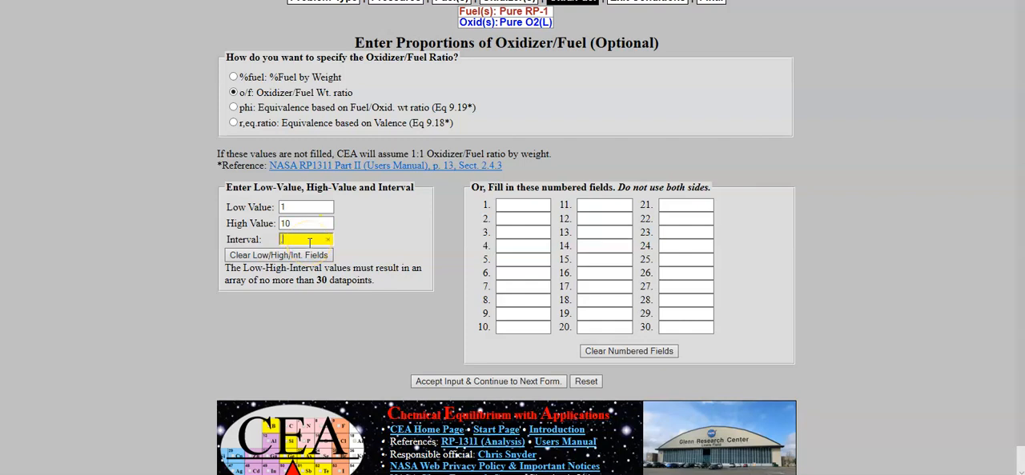
type("5")
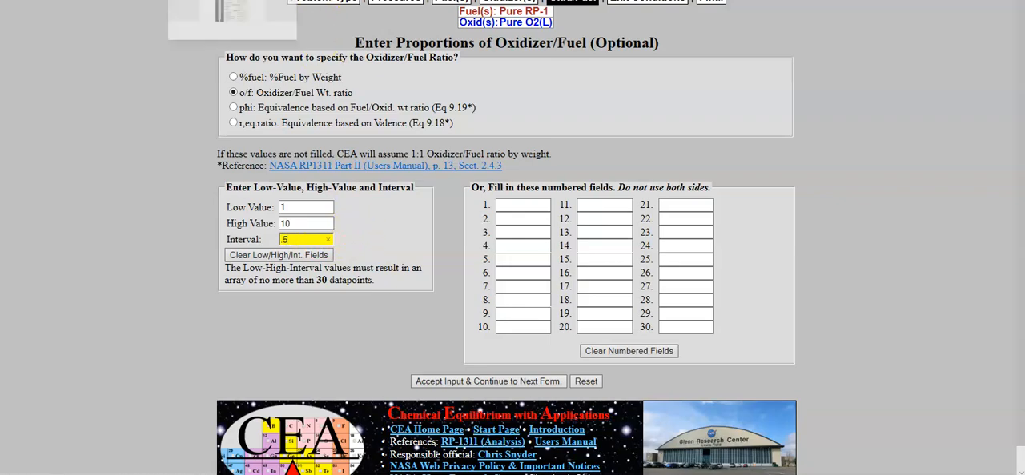
scroll("down", 3)
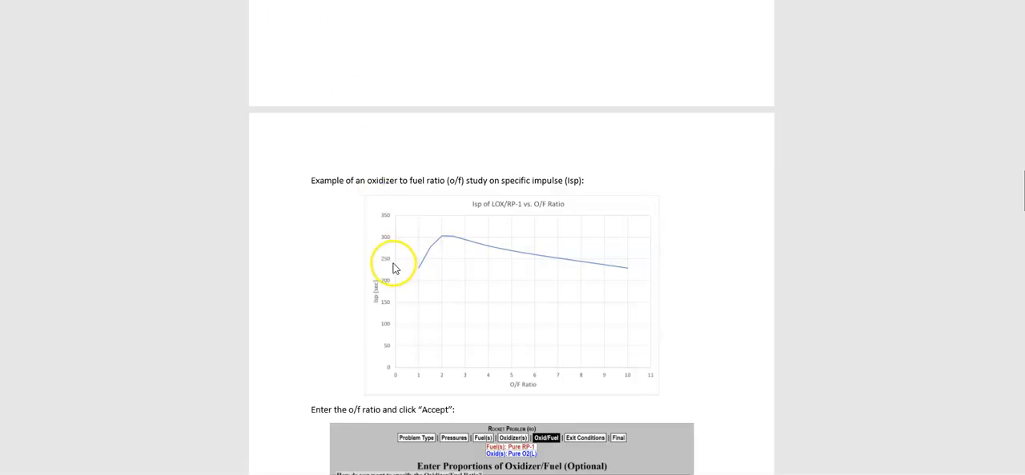
mouse_move(490, 240)
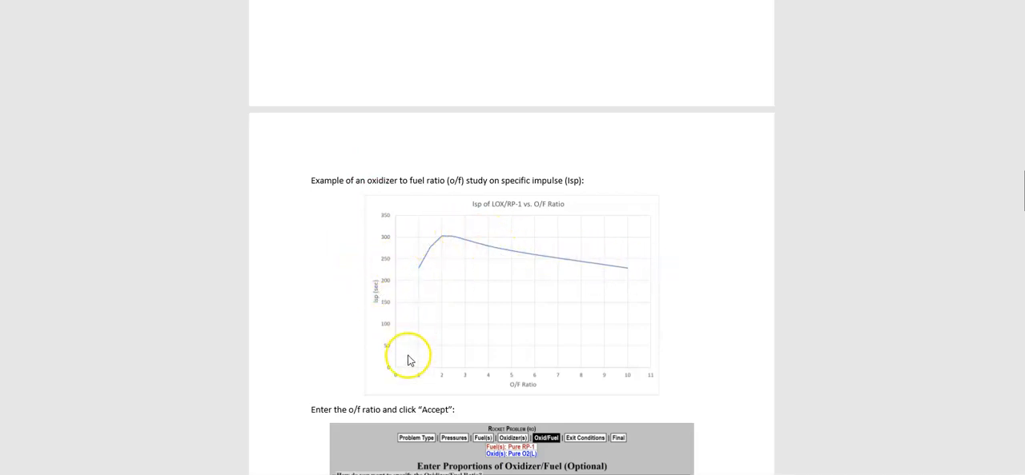
mouse_move(548, 212)
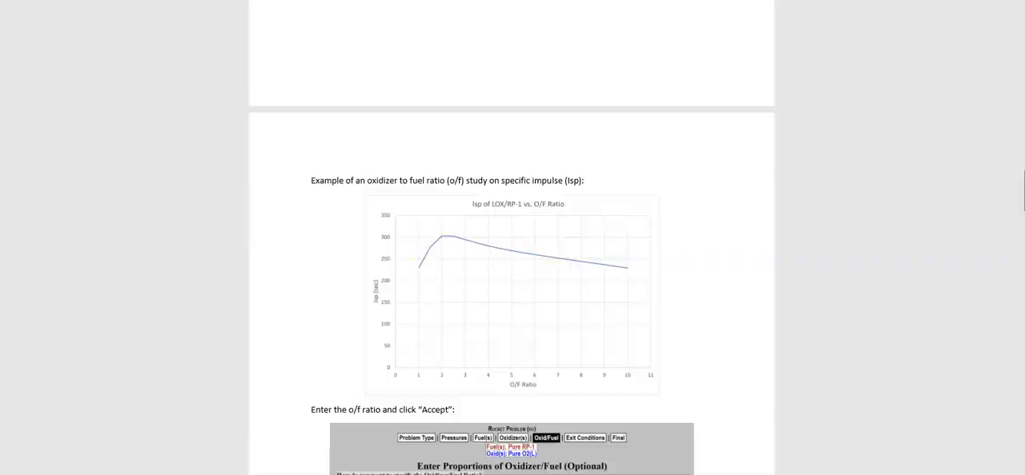
scroll("down", 3)
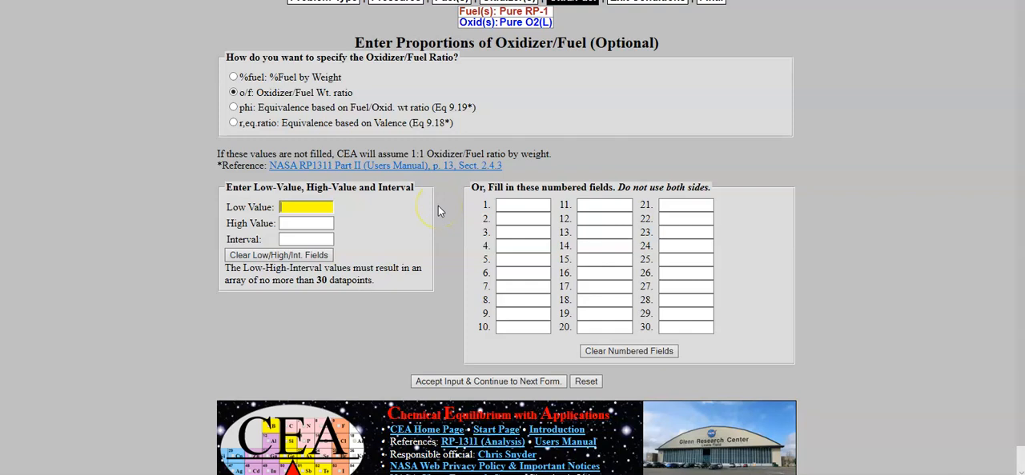
Enter a single o/f ratio of 2 and accept the proportions input.
left_click(521, 205)
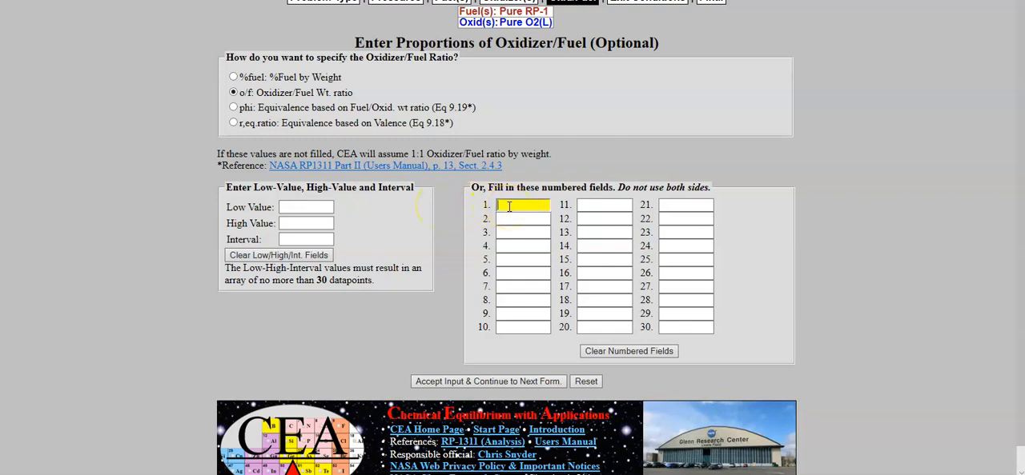
type("2")
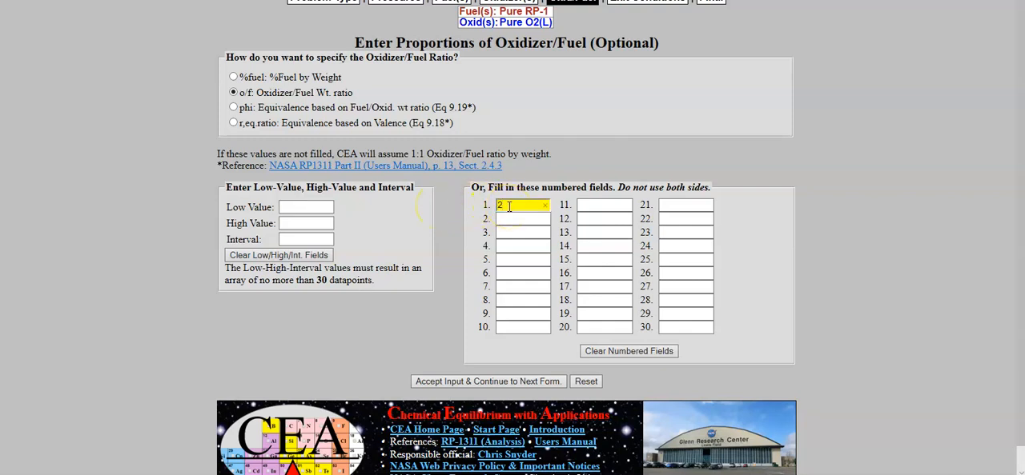
left_click(487, 381)
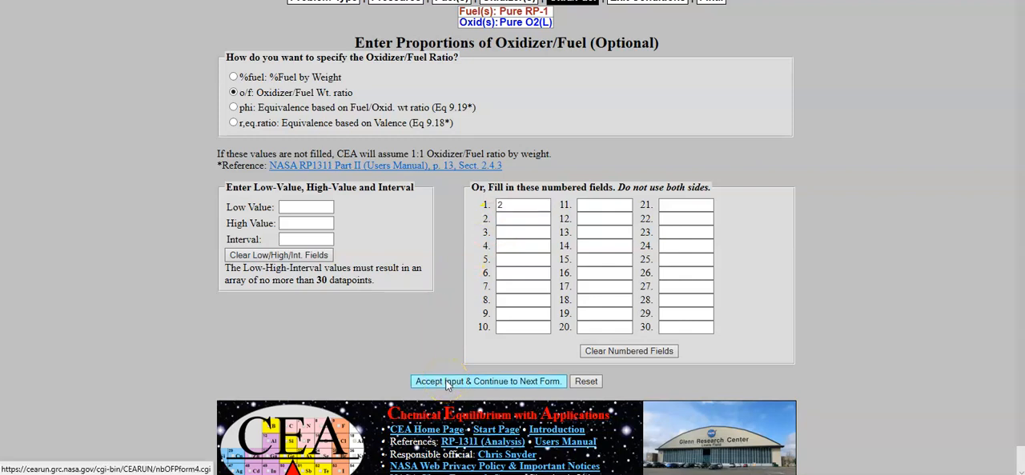
left_click(487, 381)
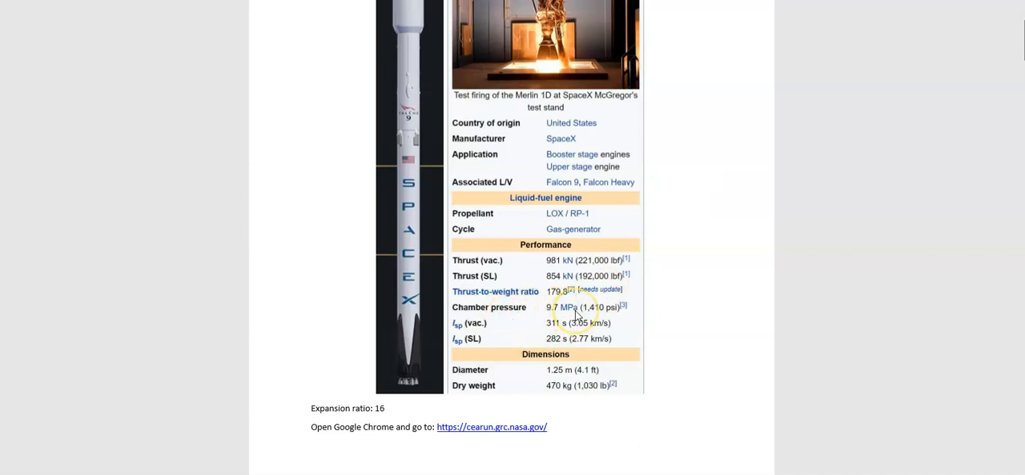
mouse_move(660, 312)
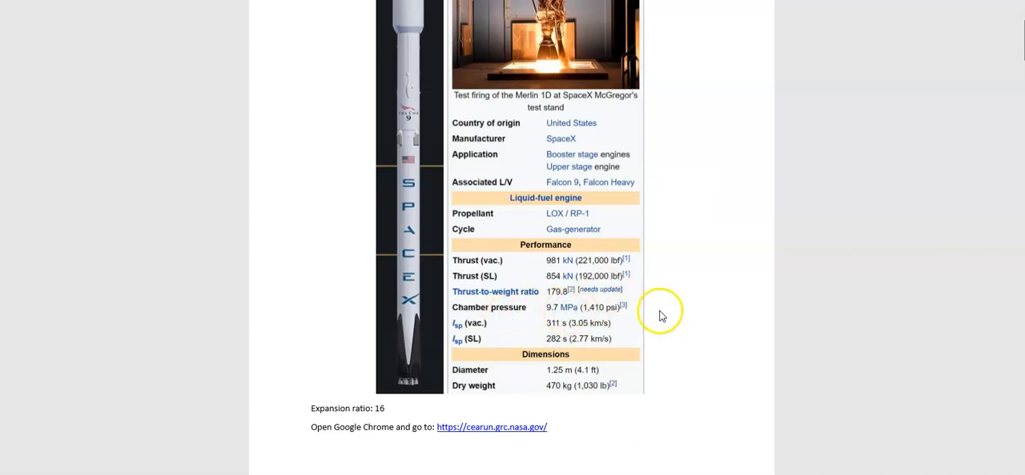
mouse_move(557, 320)
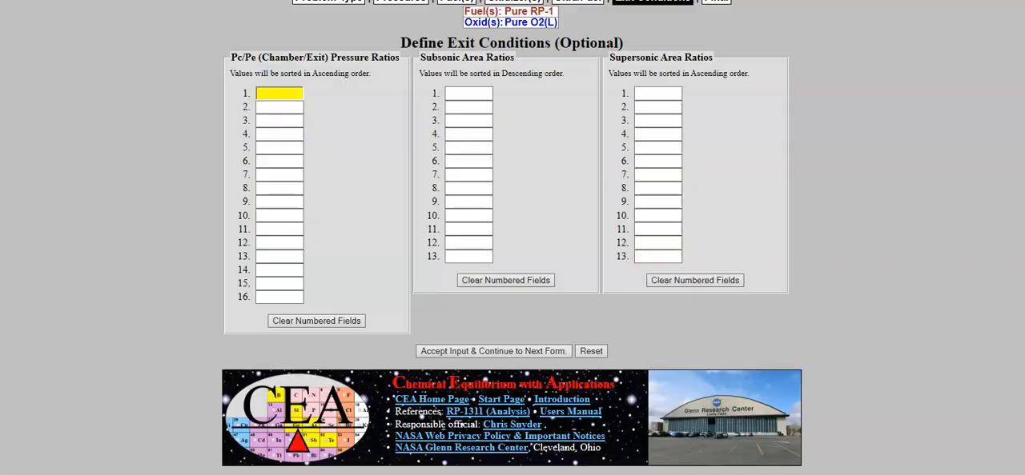
mouse_move(280, 22)
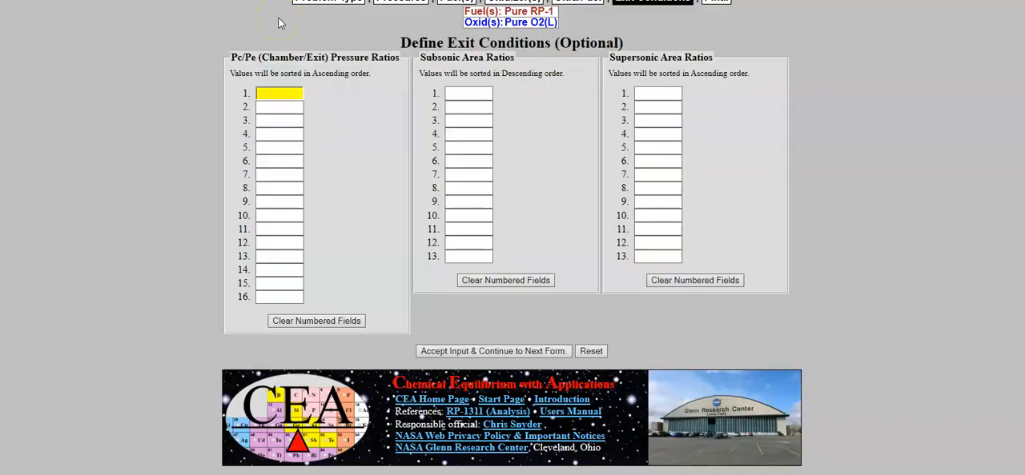
Enter Pc/Pe 95, subsonic area ratio 8, supersonic area ratio 16 and accept the exit conditions.
type("95")
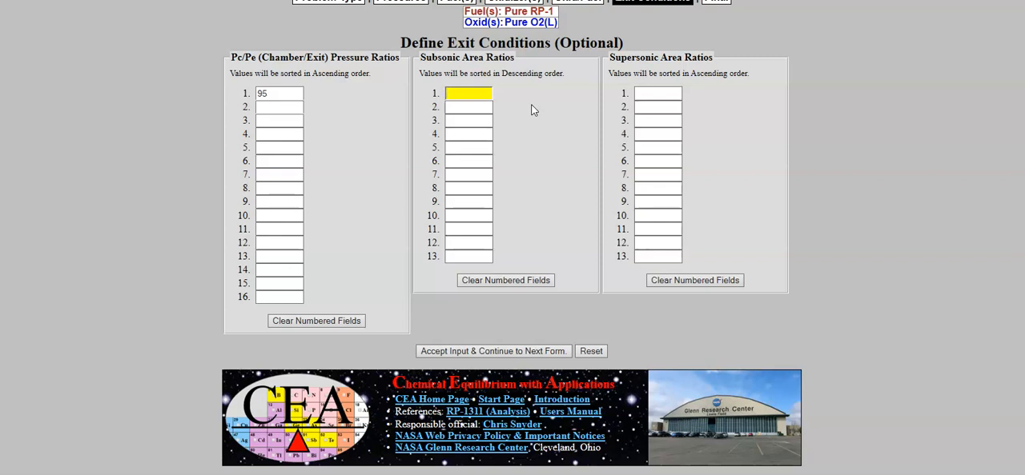
left_click(467, 93)
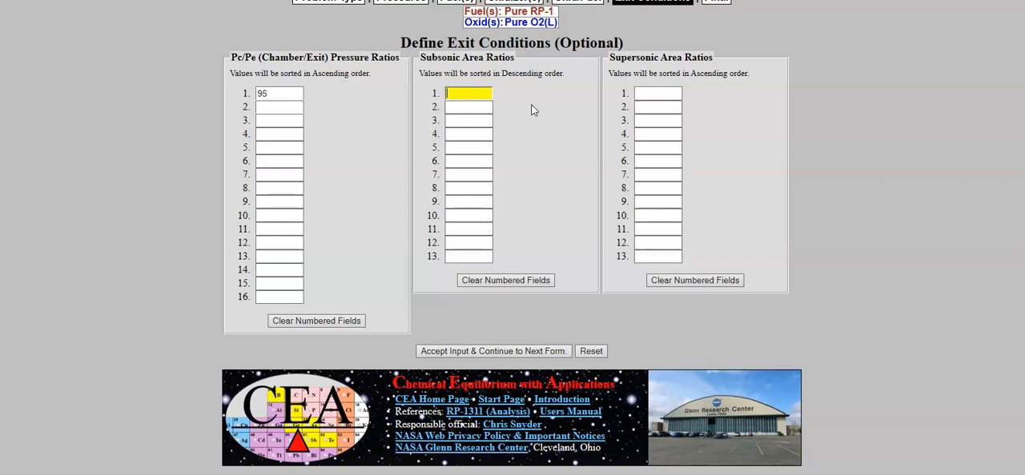
type("8")
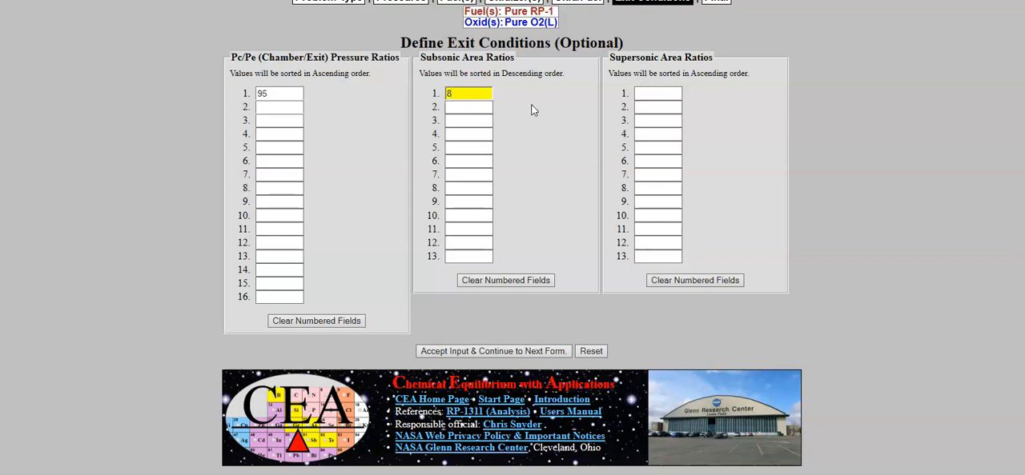
left_click(656, 93)
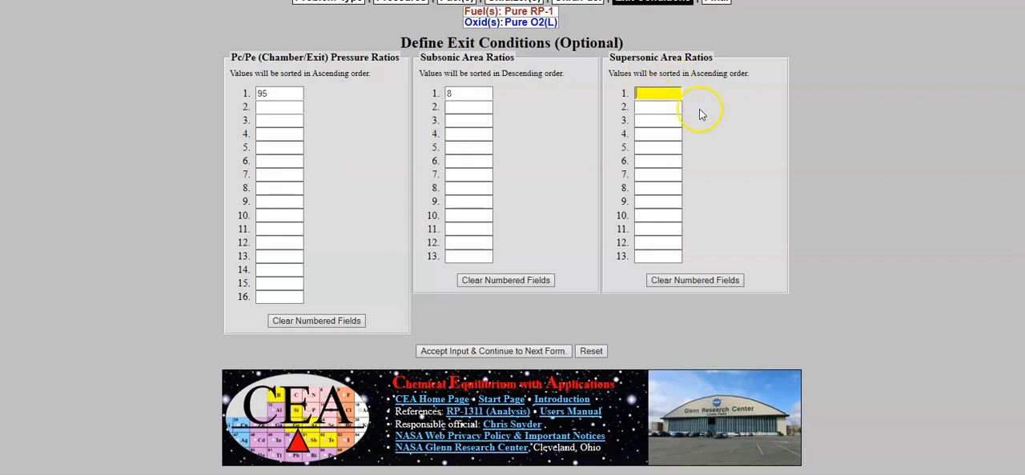
type("16")
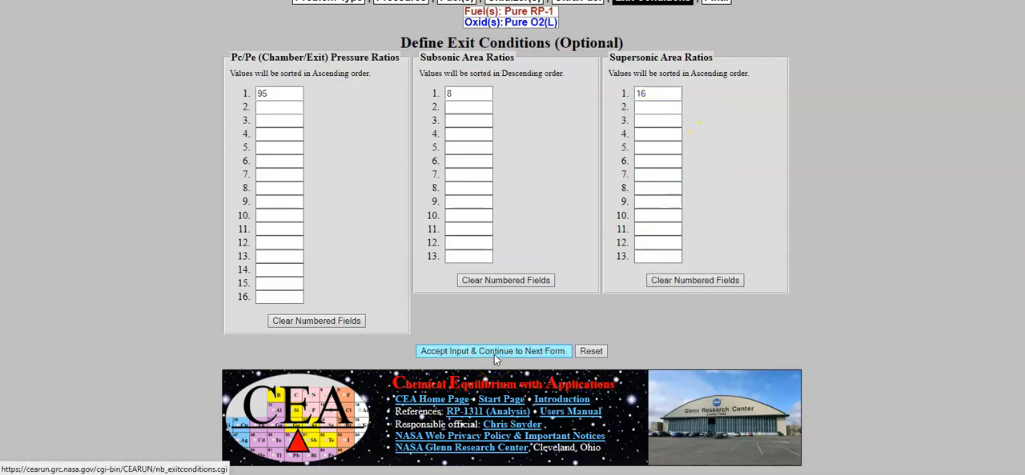
left_click(493, 351)
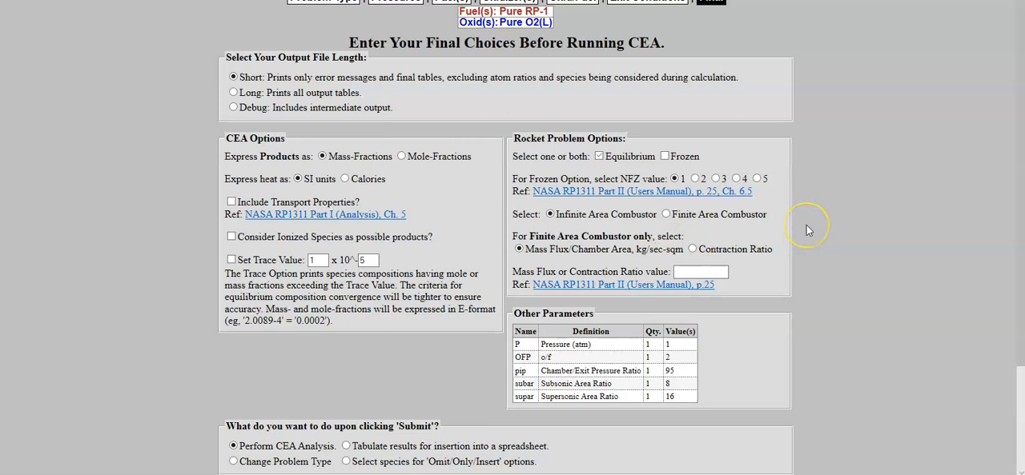
Submit the final choices and run the CEA analysis for the merlin problem.
scroll("down", 3)
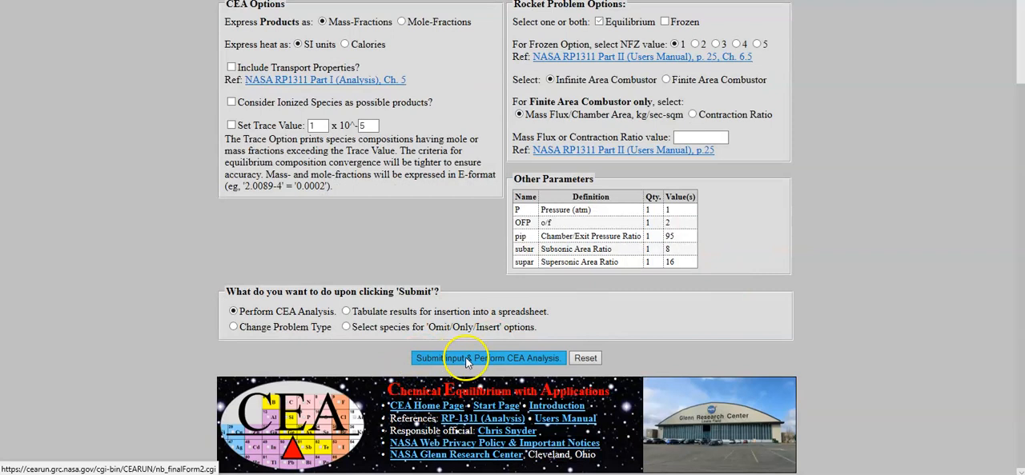
left_click(490, 358)
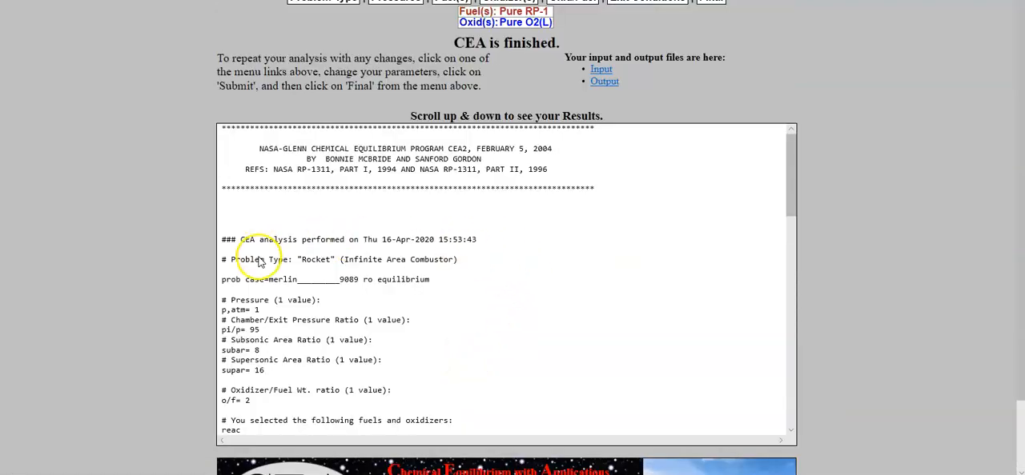
mouse_move(301, 278)
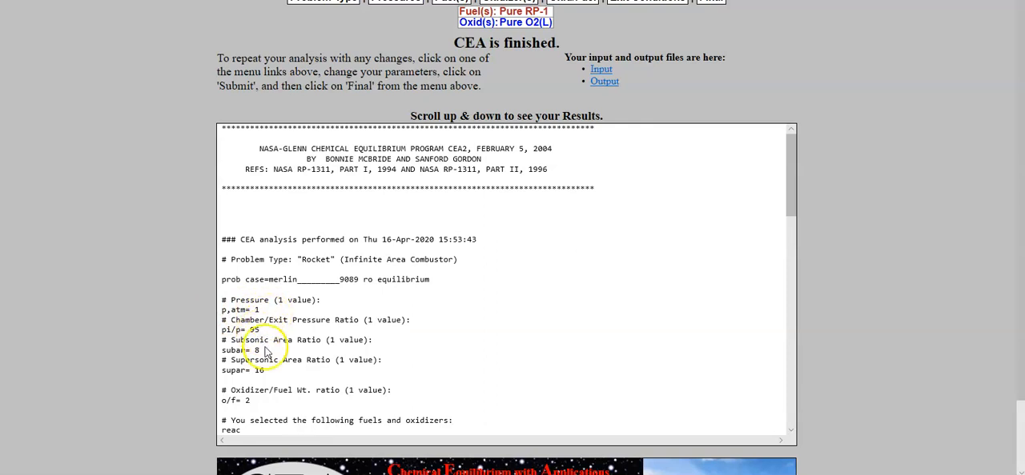
scroll("down", 3)
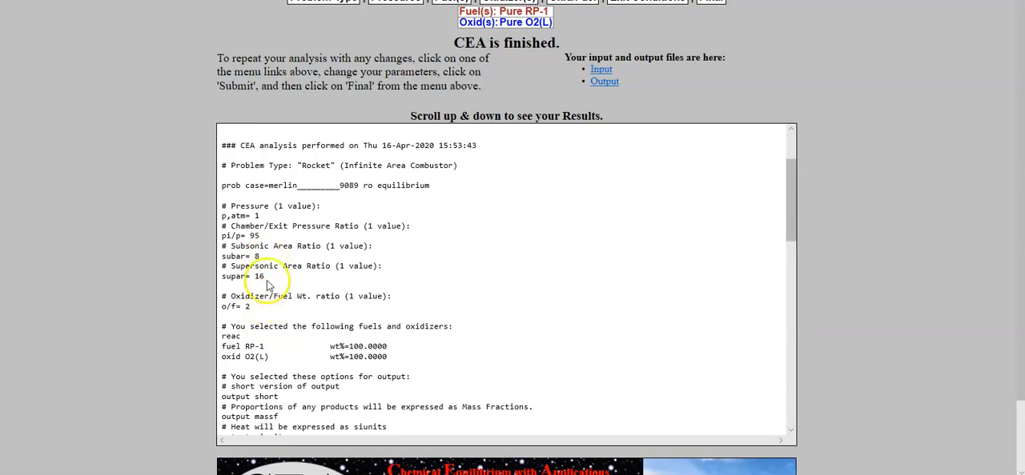
mouse_move(249, 308)
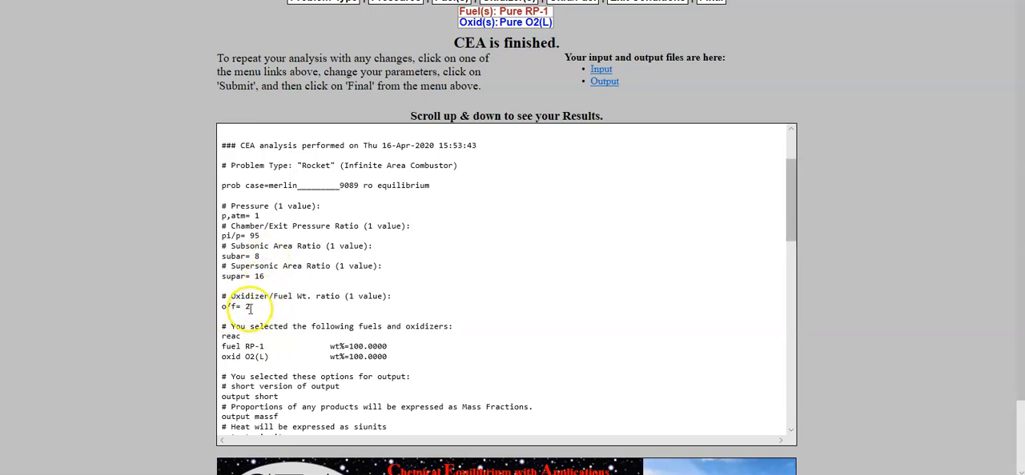
scroll("down", 3)
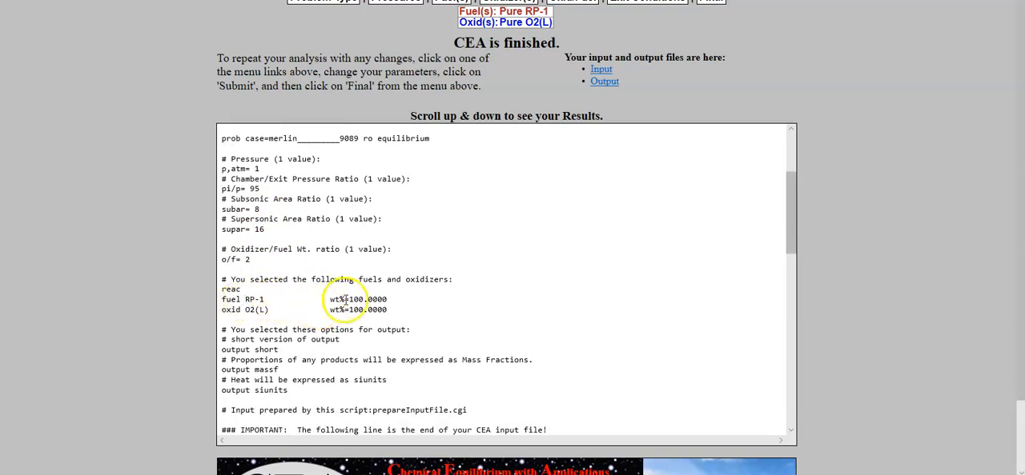
scroll("down", 3)
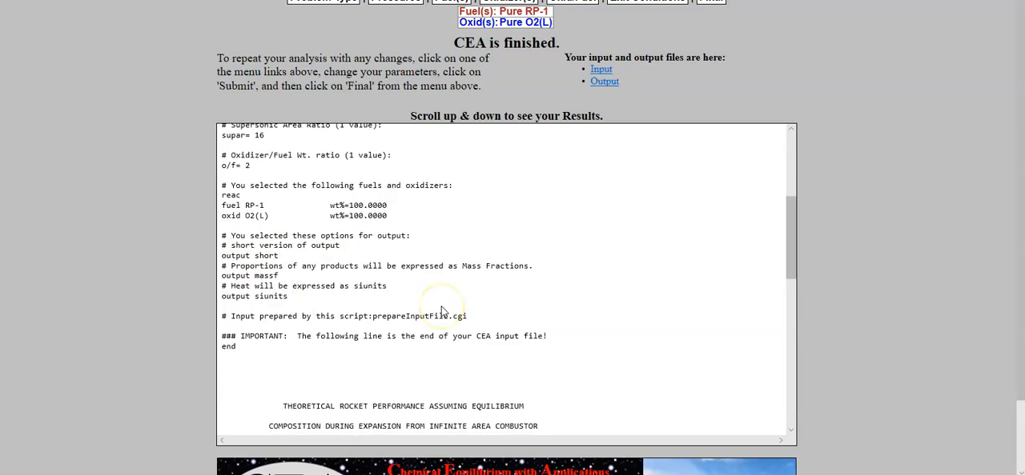
scroll("down", 3)
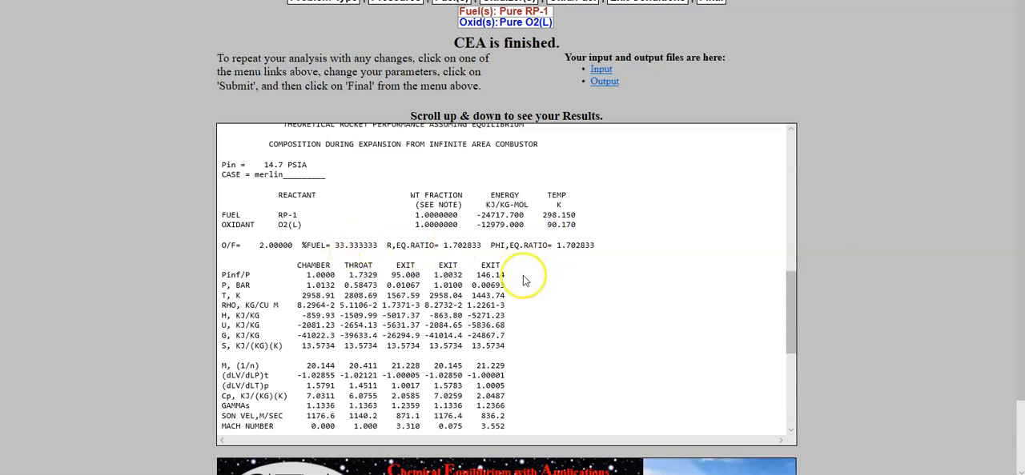
mouse_move(542, 227)
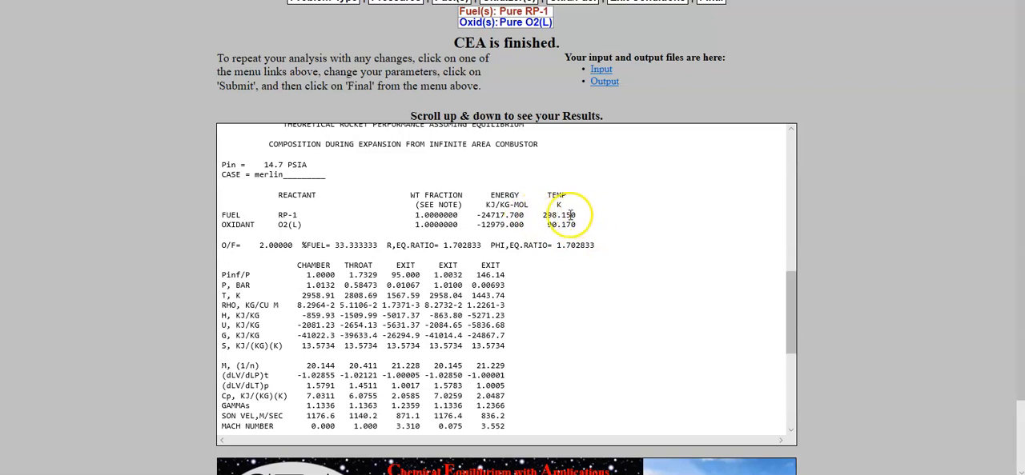
mouse_move(589, 221)
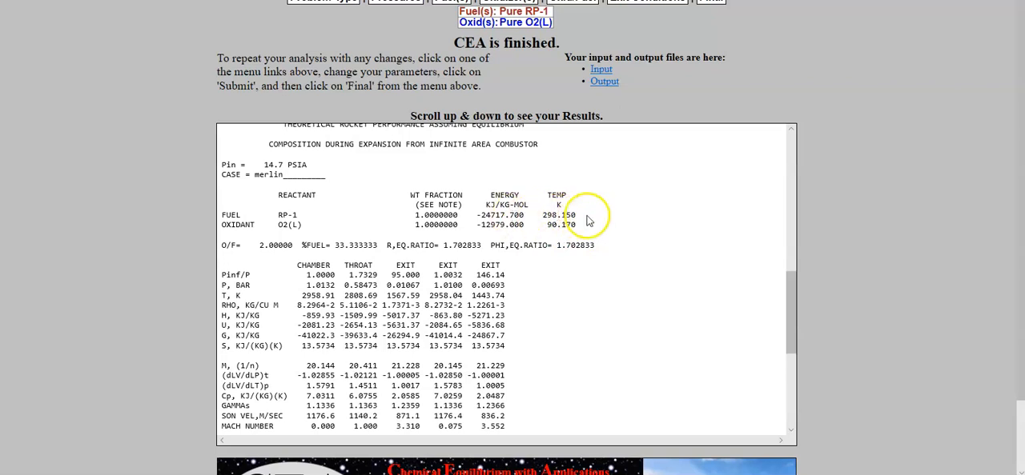
mouse_move(384, 213)
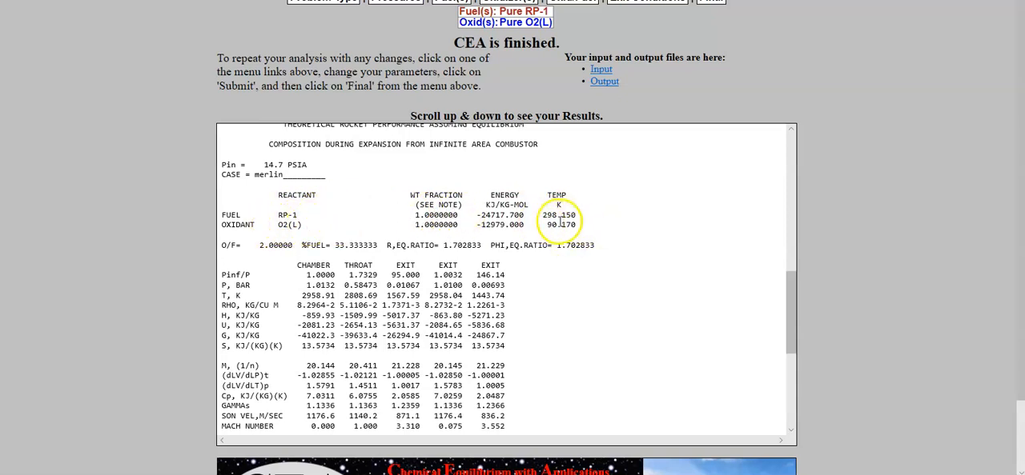
mouse_move(570, 298)
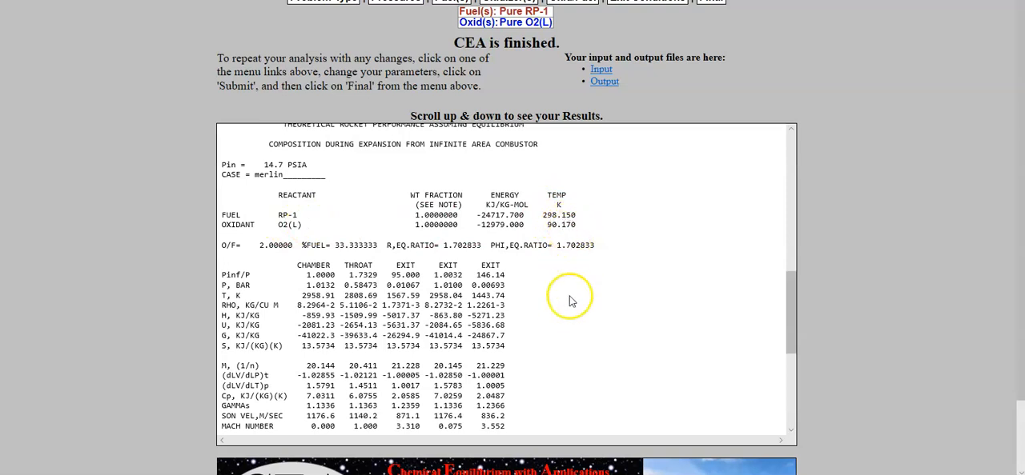
mouse_move(554, 294)
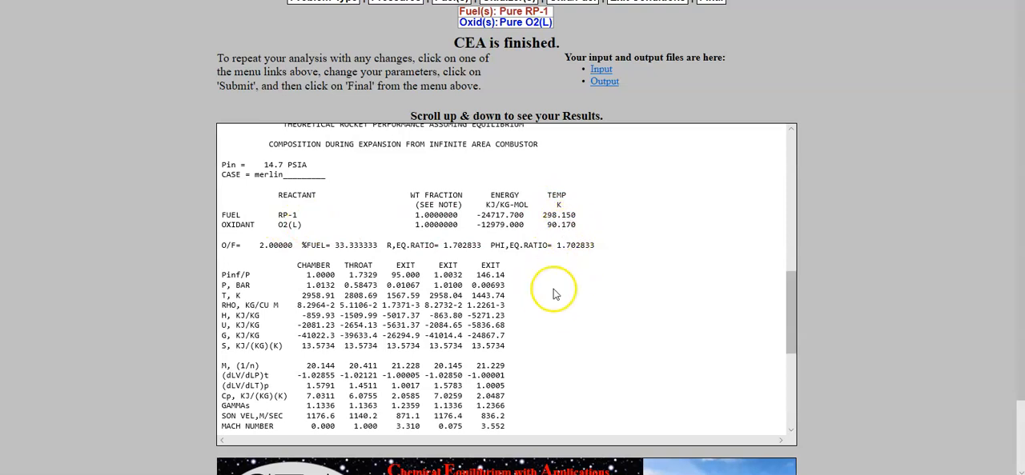
scroll("down", 3)
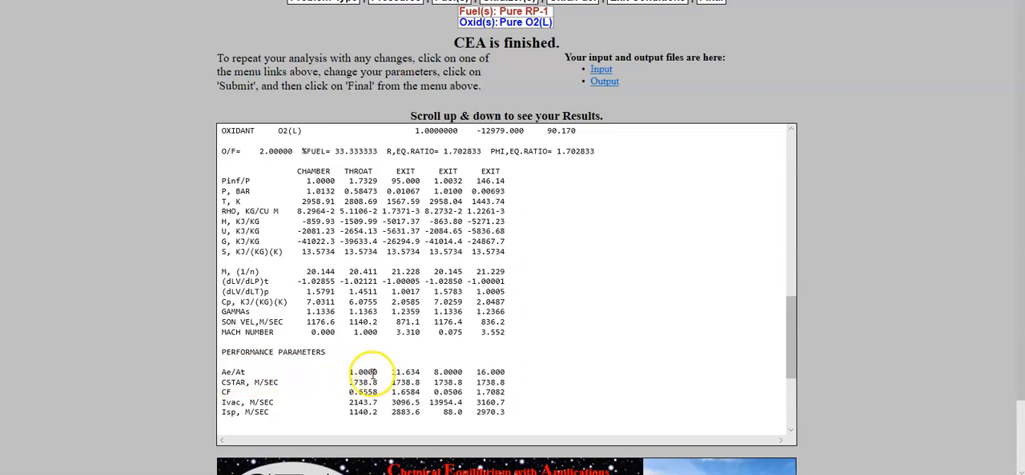
mouse_move(317, 375)
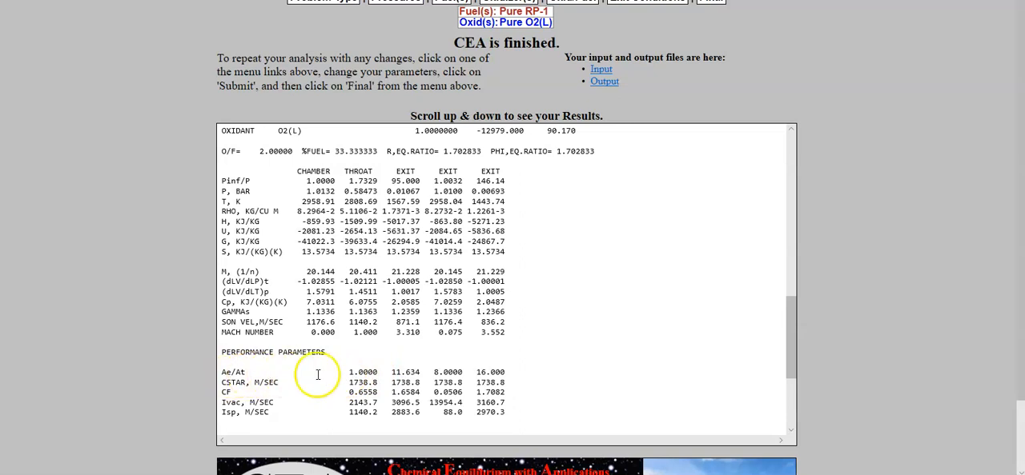
mouse_move(360, 371)
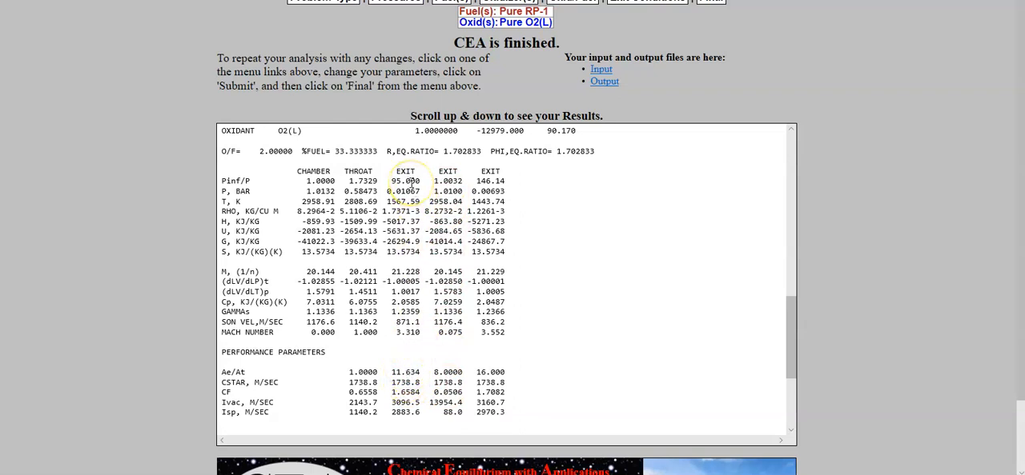
mouse_move(385, 376)
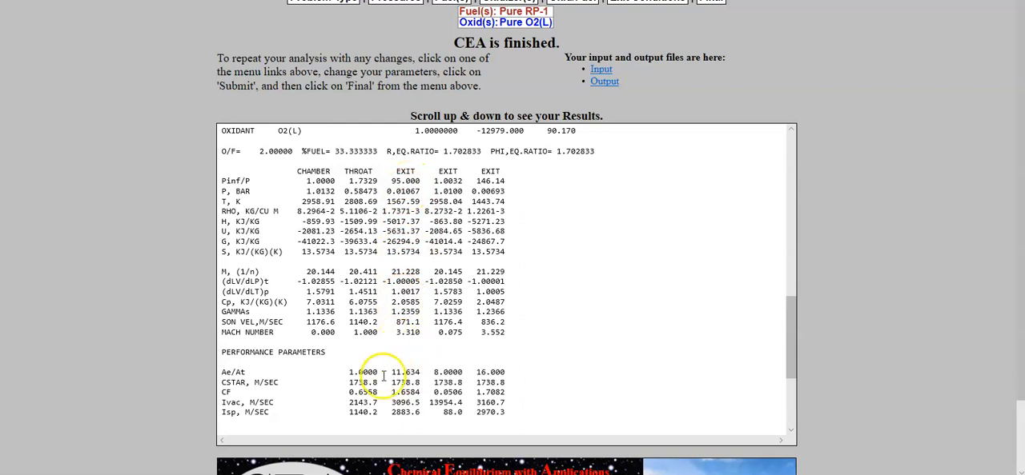
mouse_move(349, 435)
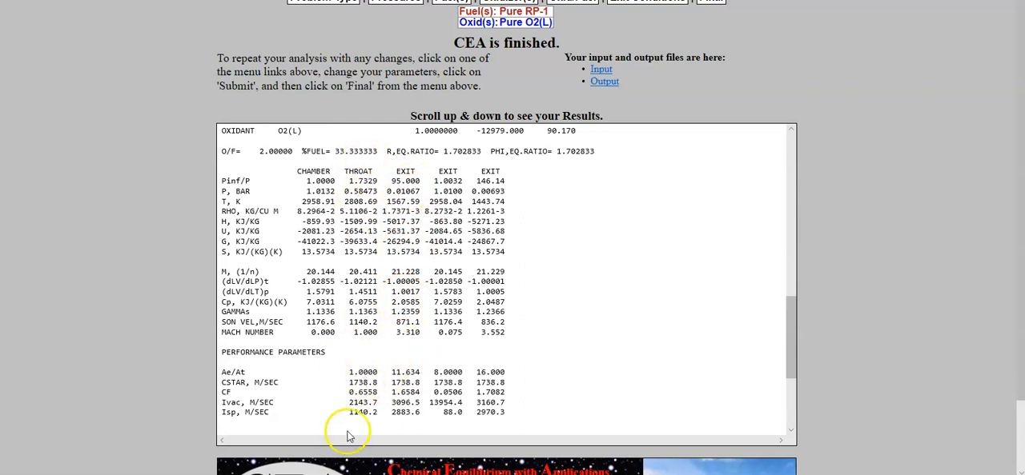
mouse_move(327, 240)
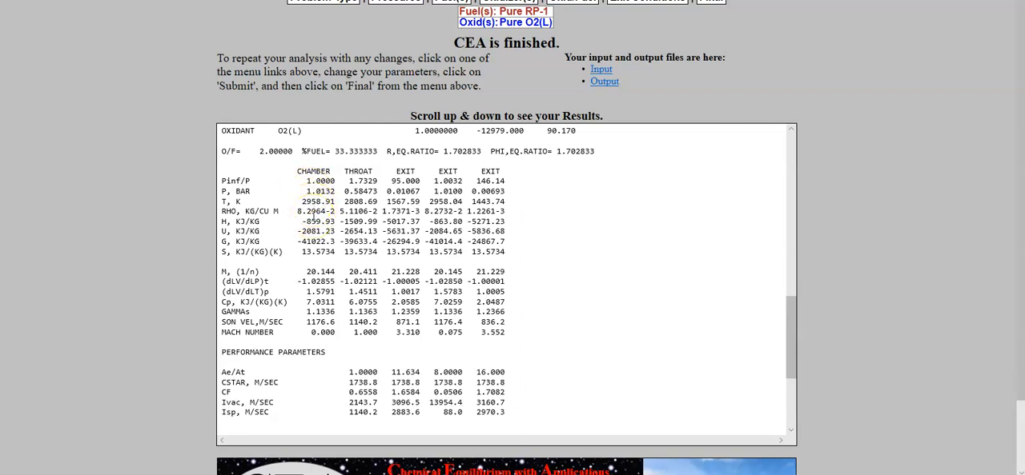
mouse_move(314, 199)
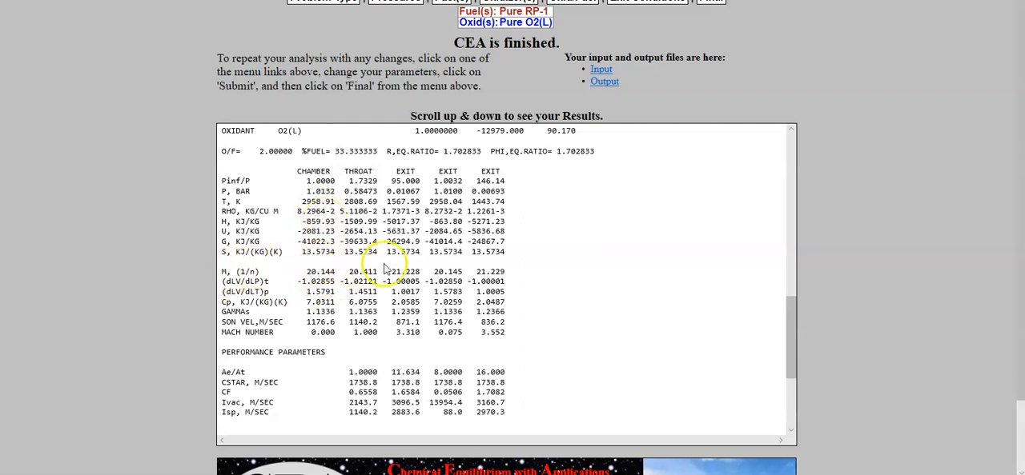
mouse_move(480, 270)
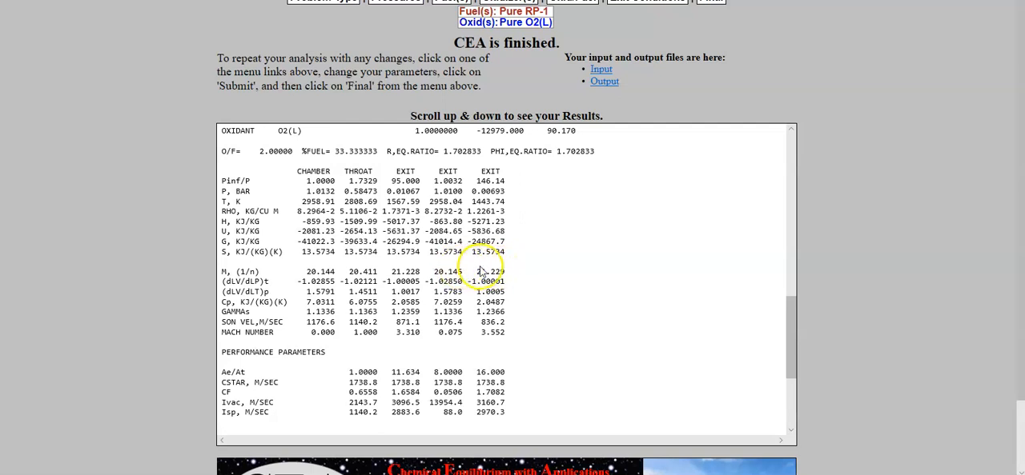
mouse_move(463, 305)
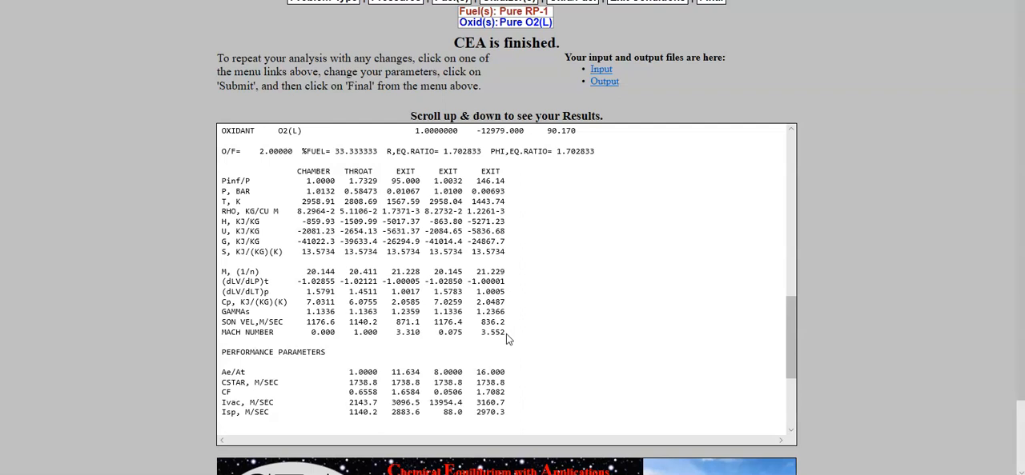
Scroll the results output down to the MASS FRACTIONS of the combustion products.
scroll("down", 3)
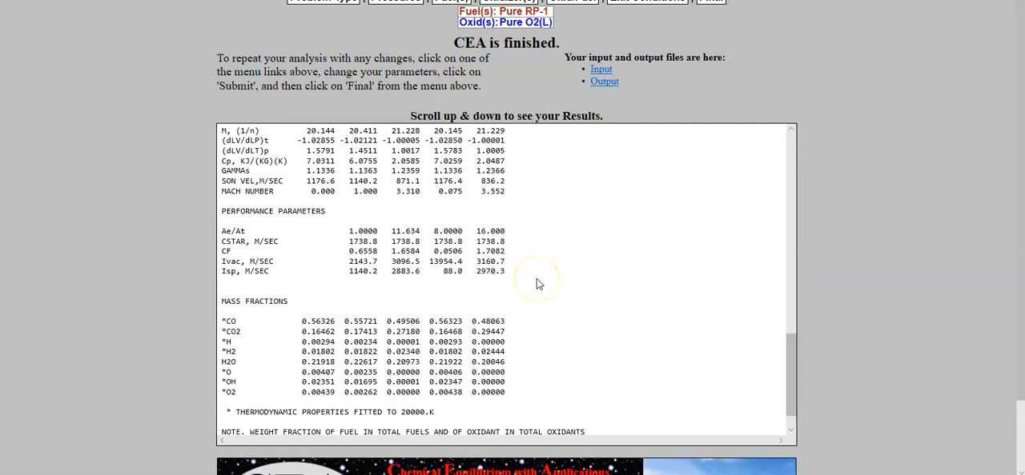
Scroll past the end of the results and return to the Word walkthrough's problem-type step.
scroll("down", 3)
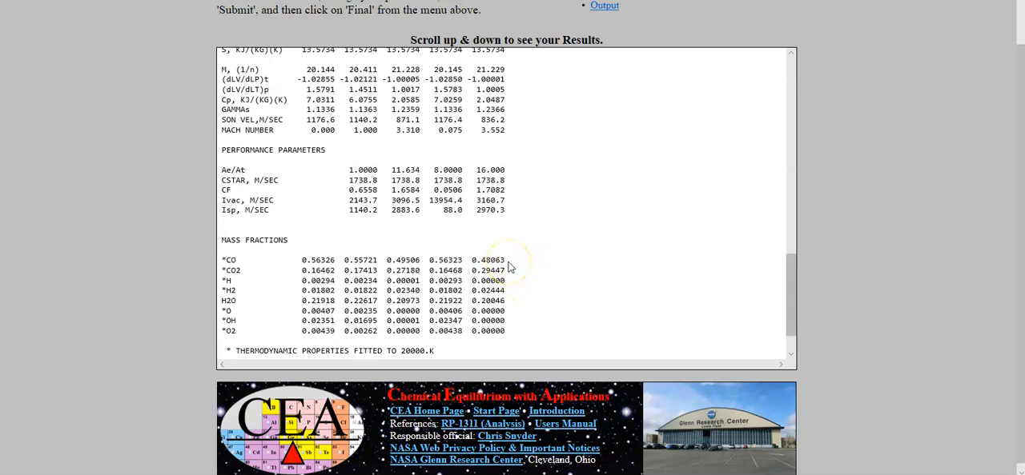
mouse_move(389, 242)
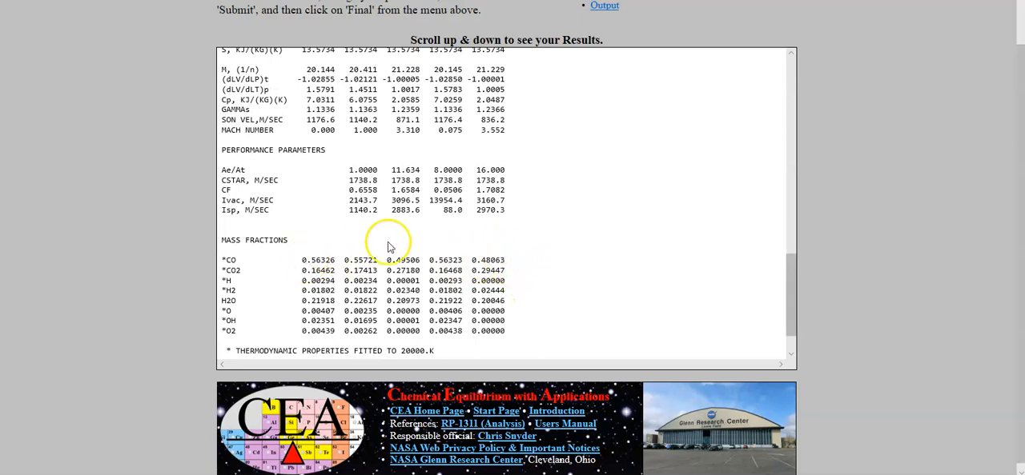
mouse_move(389, 246)
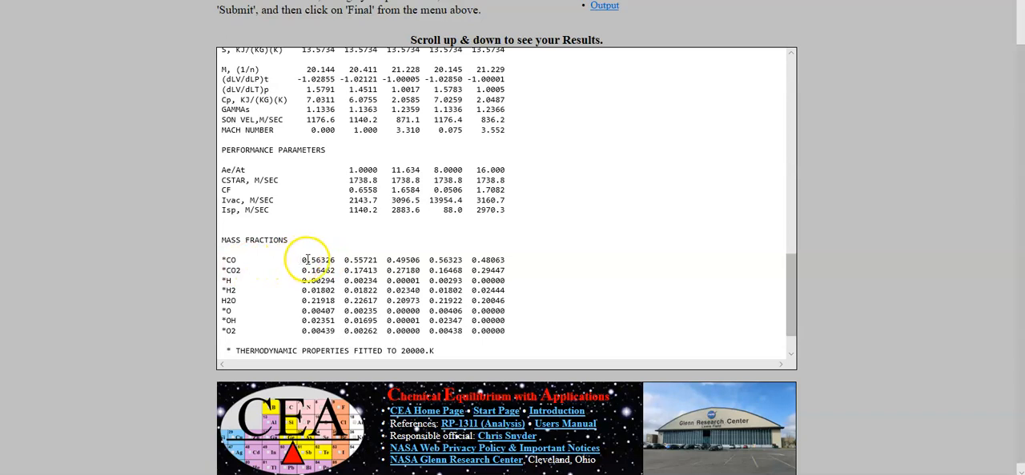
mouse_move(445, 260)
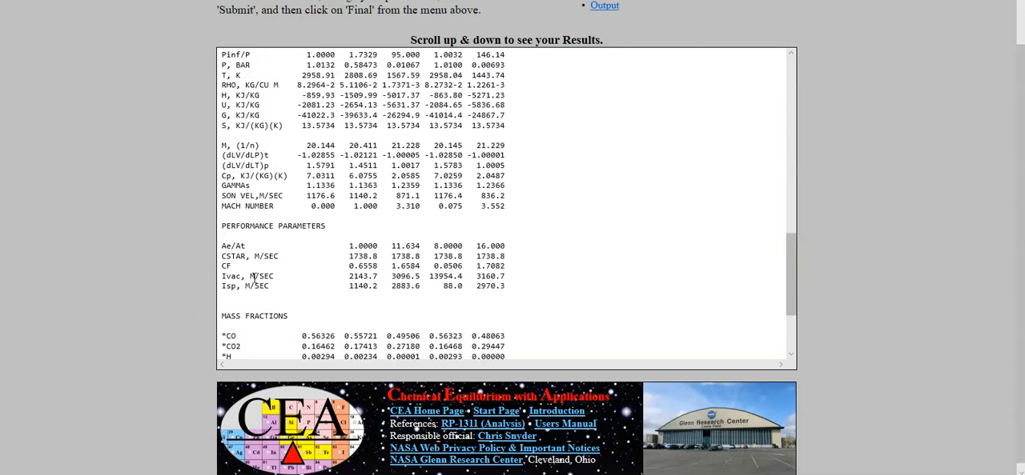
scroll("down", 3)
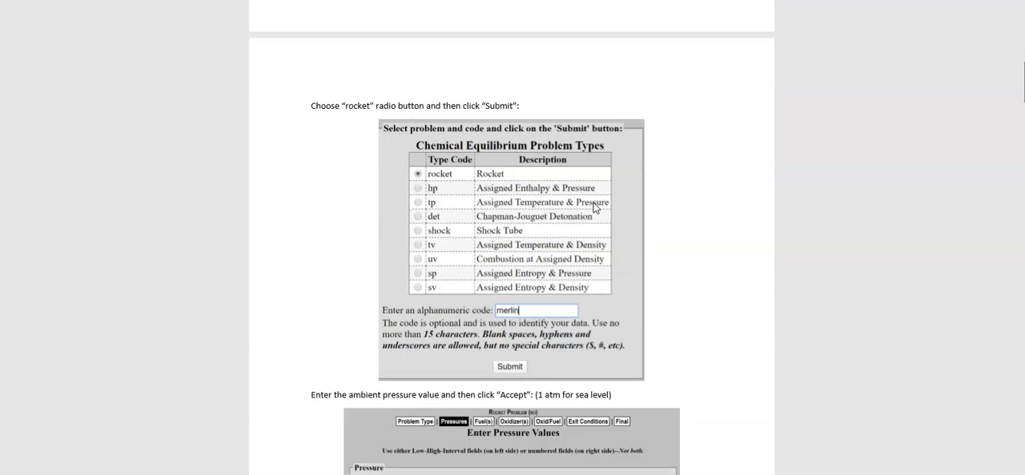
Scroll the Word walkthrough down to the pasted CEA results table for O/F = 2.
scroll("down", 3)
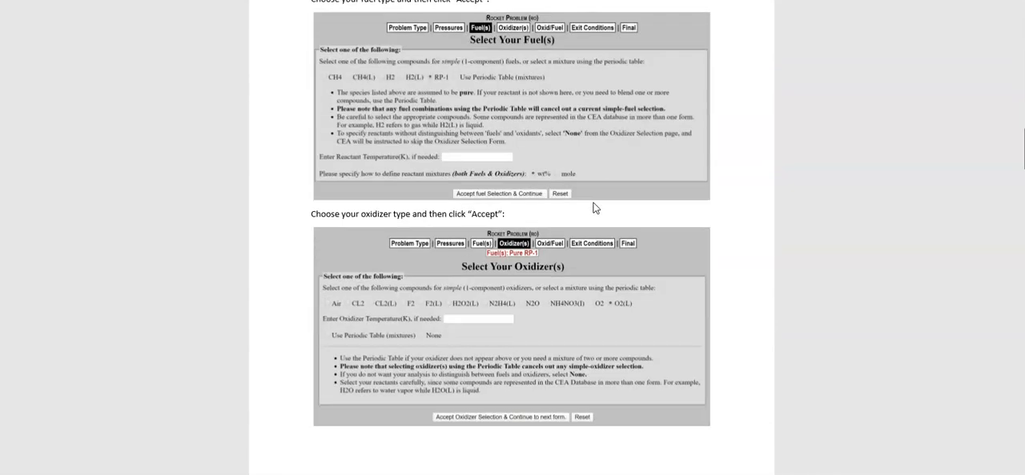
scroll("down", 3)
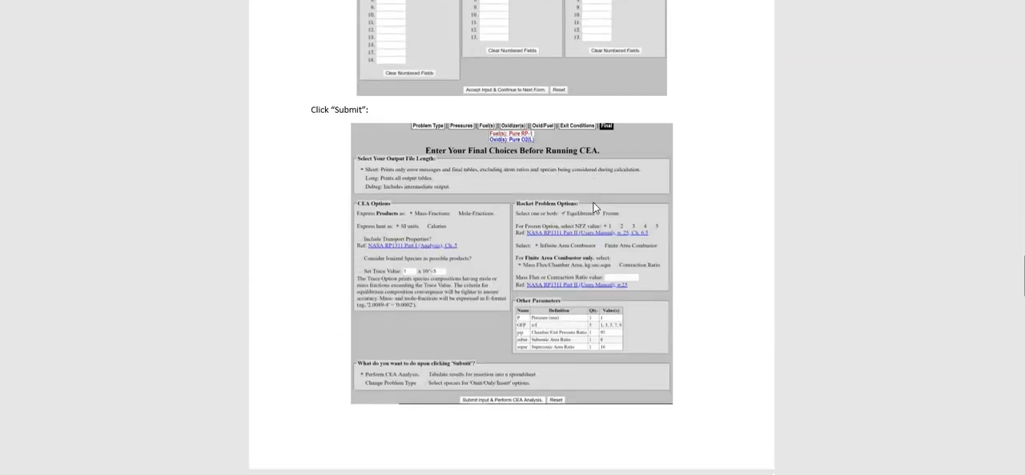
left_click(501, 400)
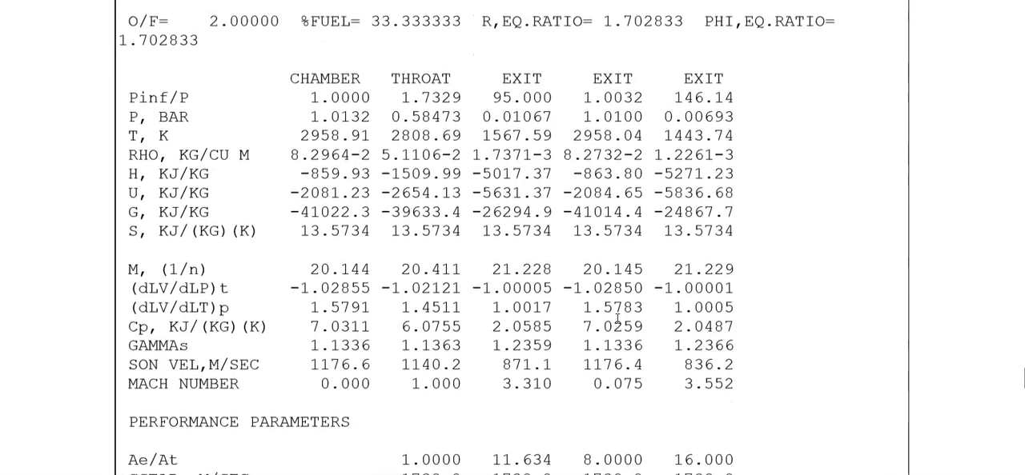
mouse_move(736, 270)
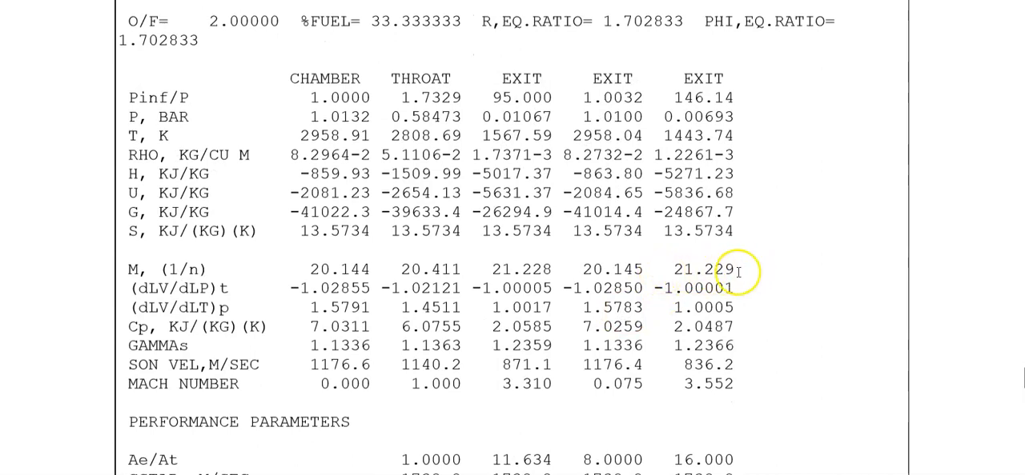
double_click(703, 269)
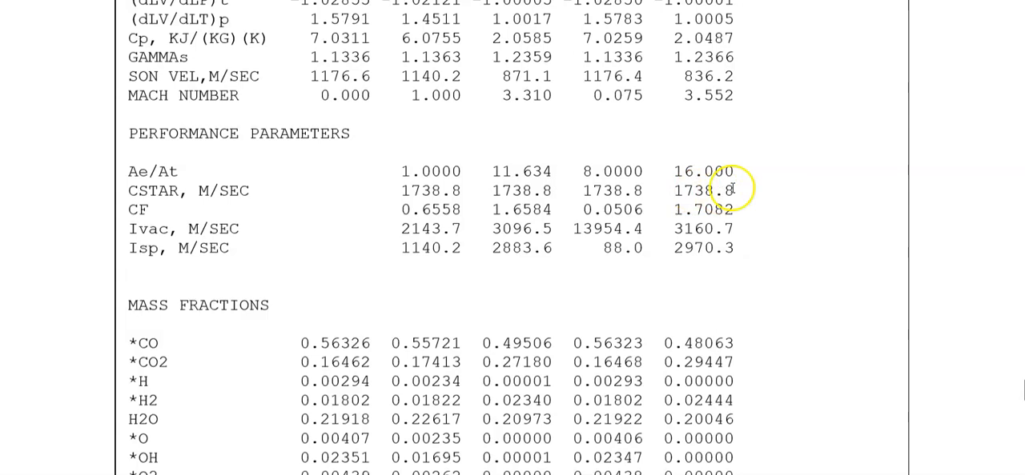
mouse_move(717, 270)
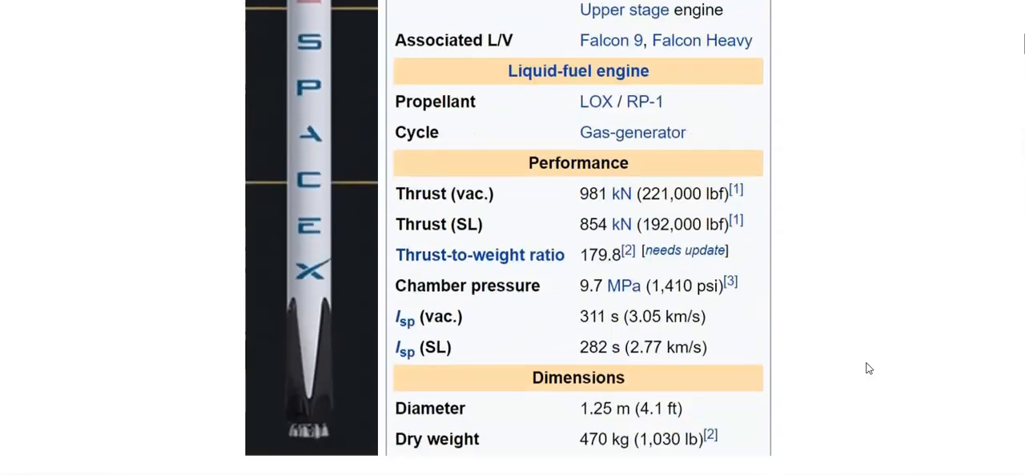
scroll("down", 3)
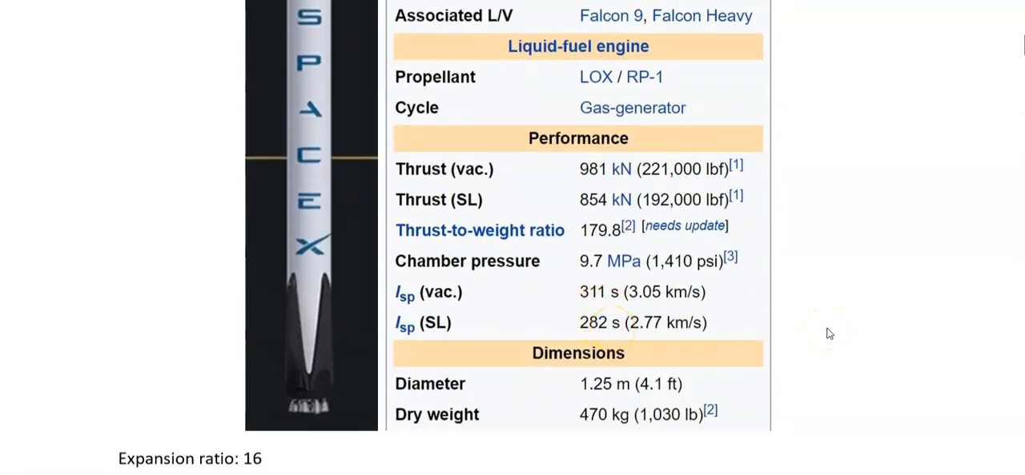
scroll("down", 3)
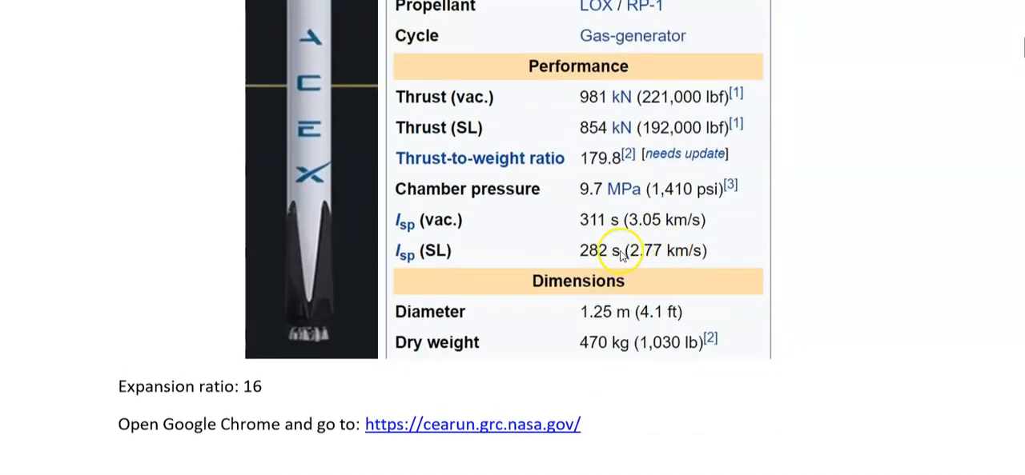